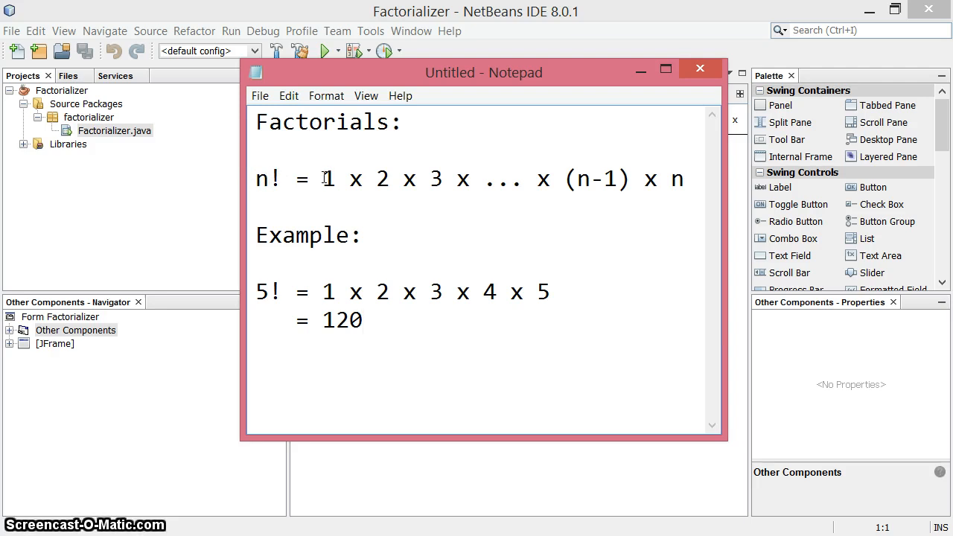
mouse_move(441, 177)
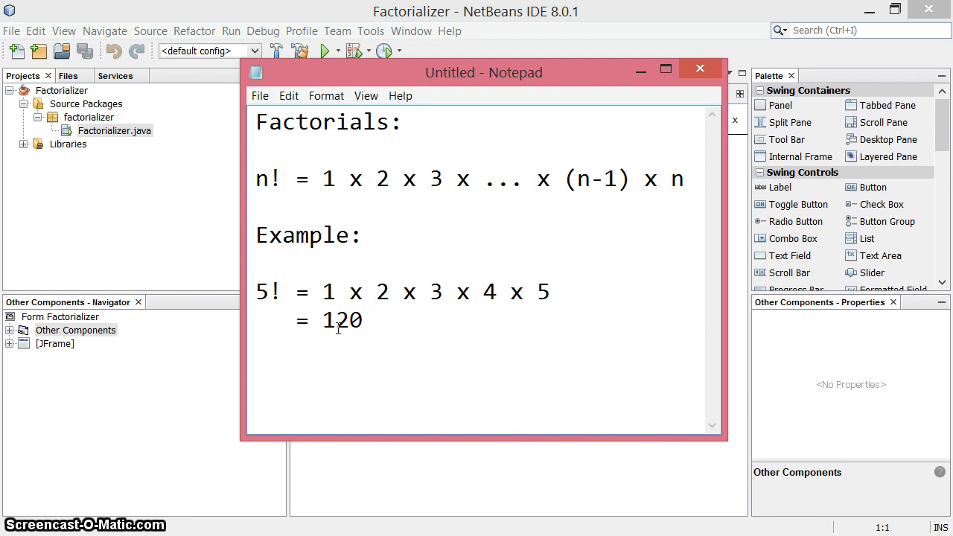
mouse_move(438, 295)
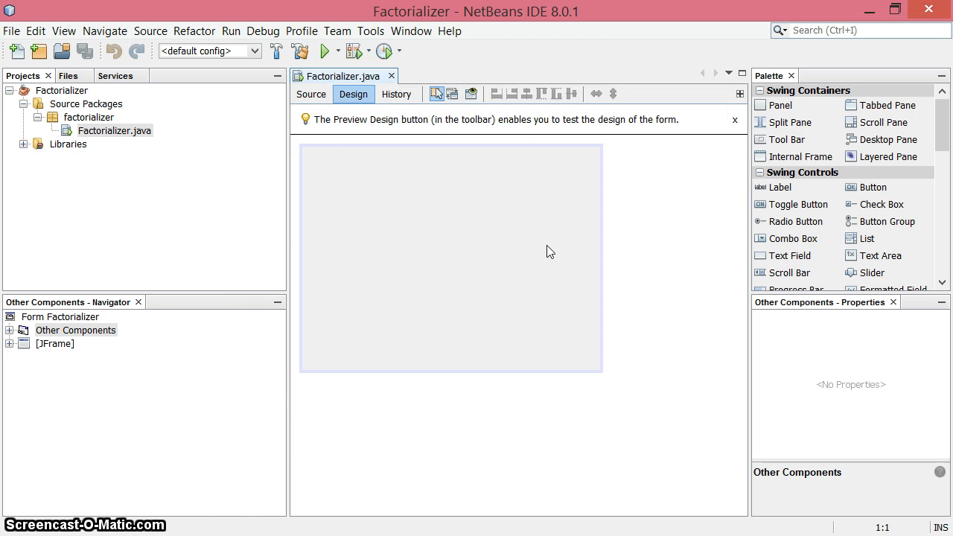
Place a prompt label, text field, button and result label stacked on the form.
left_click(781, 187)
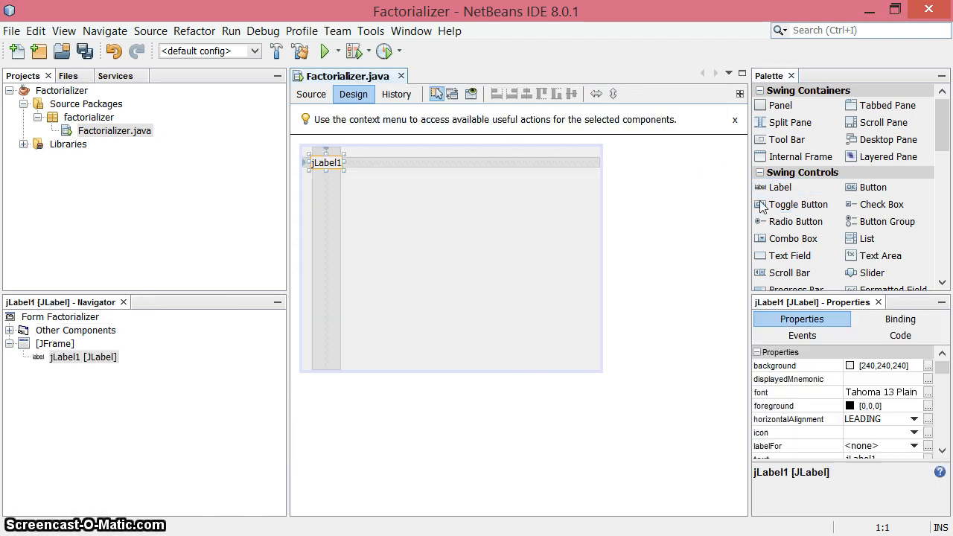
mouse_move(796, 221)
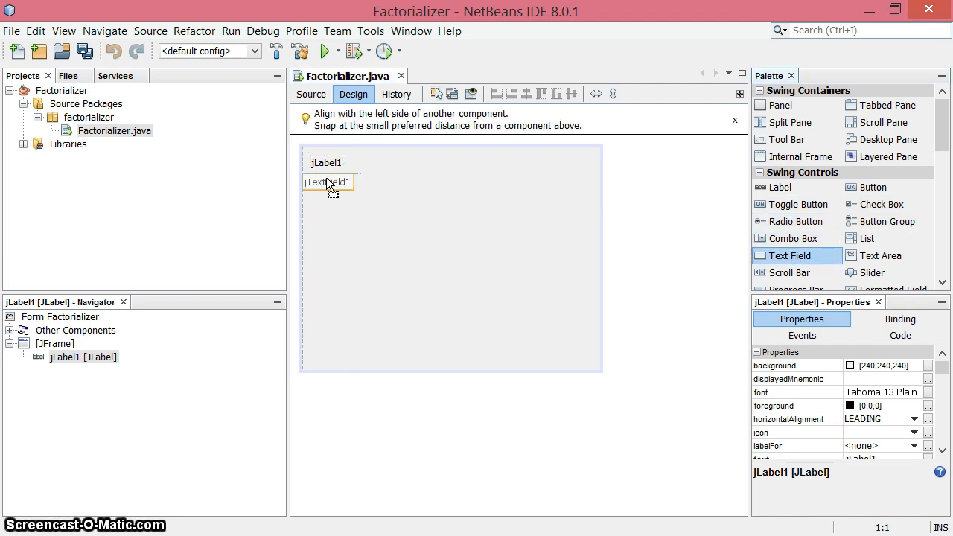
left_click(335, 182)
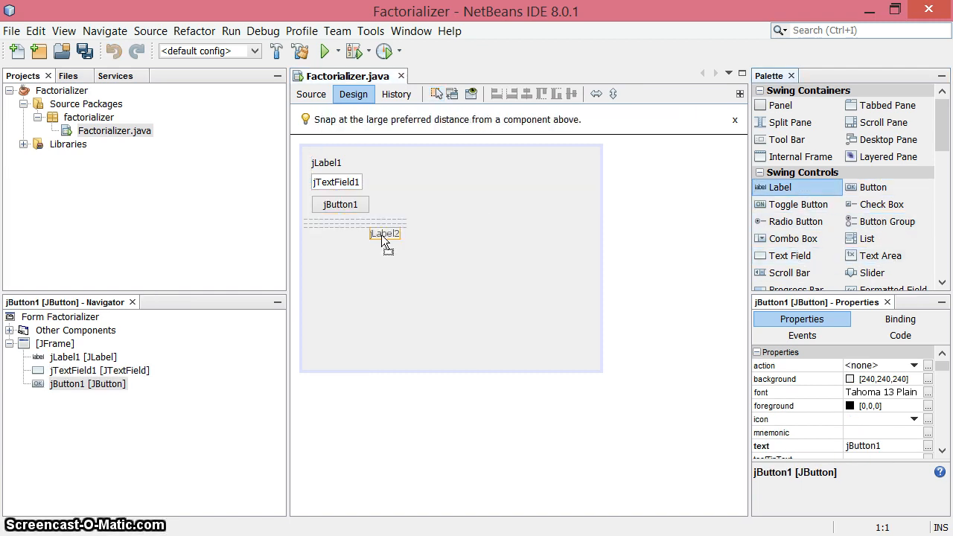
left_click_drag(384, 234, 326, 234)
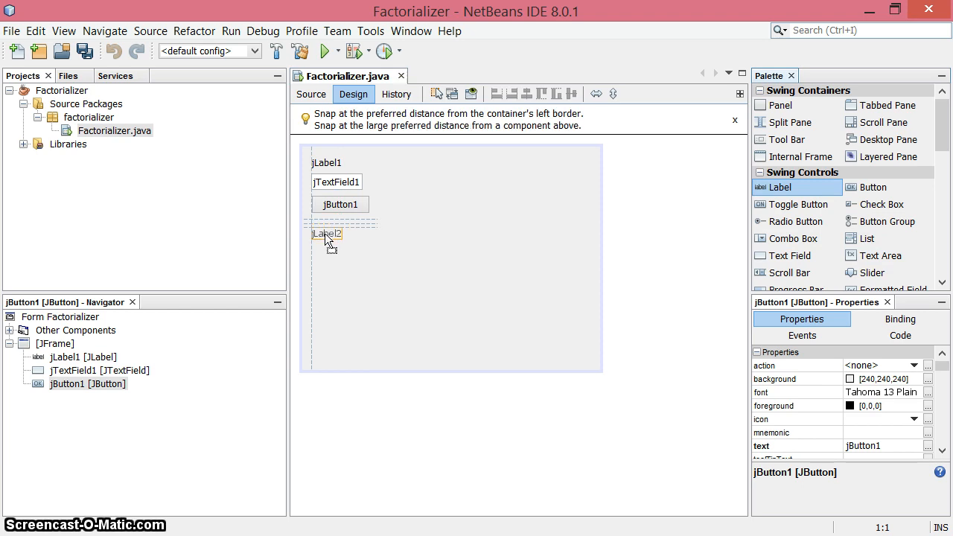
left_click_drag(351, 233, 602, 230)
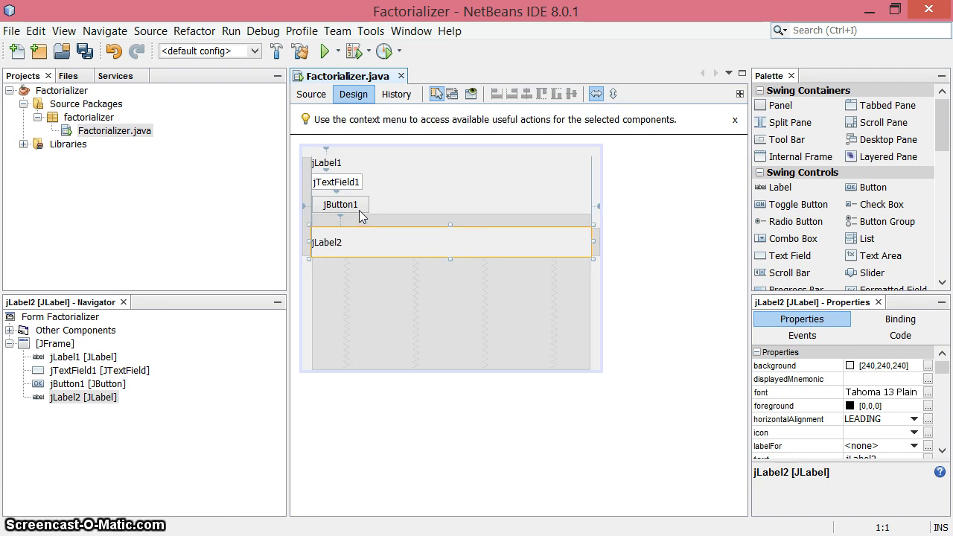
Stretch the button, text field and top label across the form's full width.
left_click_drag(373, 205, 593, 206)
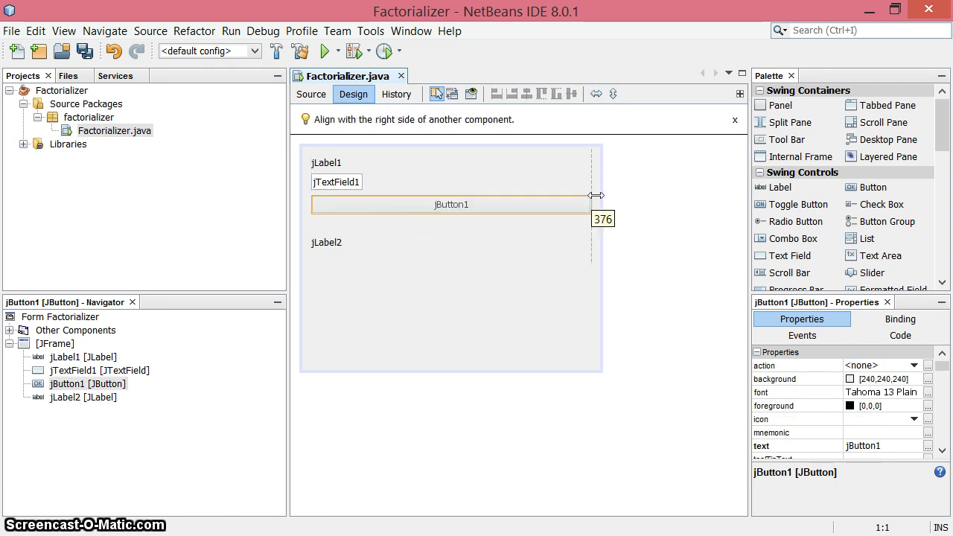
left_click(337, 182)
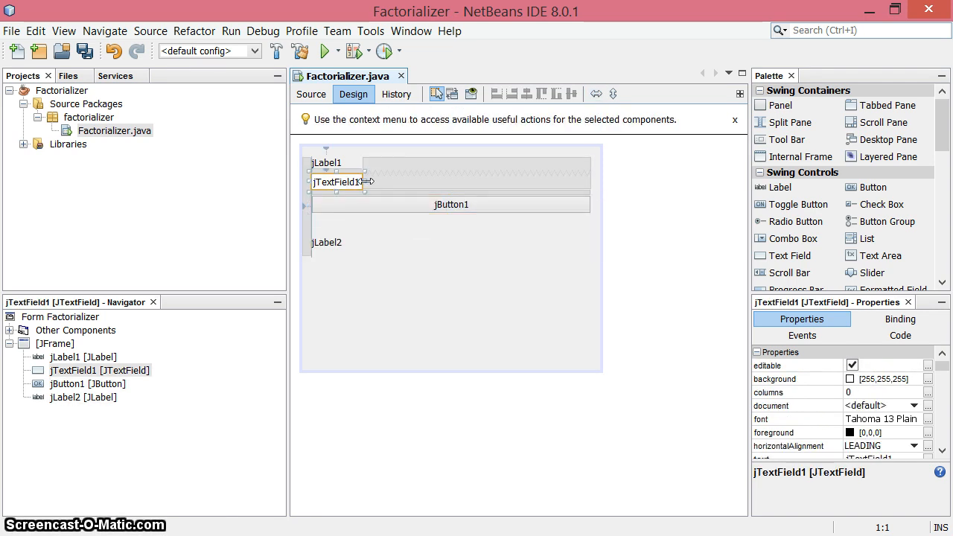
left_click(325, 162)
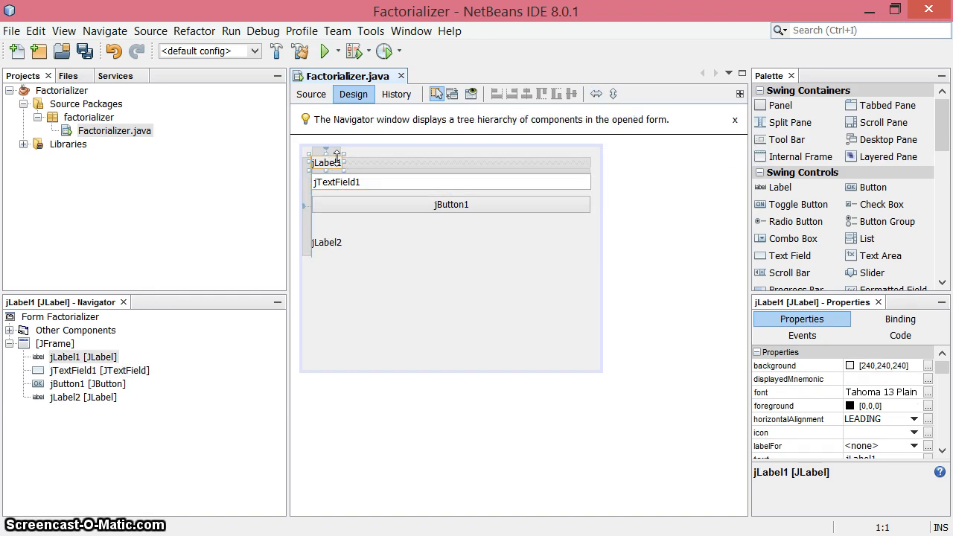
left_click_drag(336, 163, 595, 156)
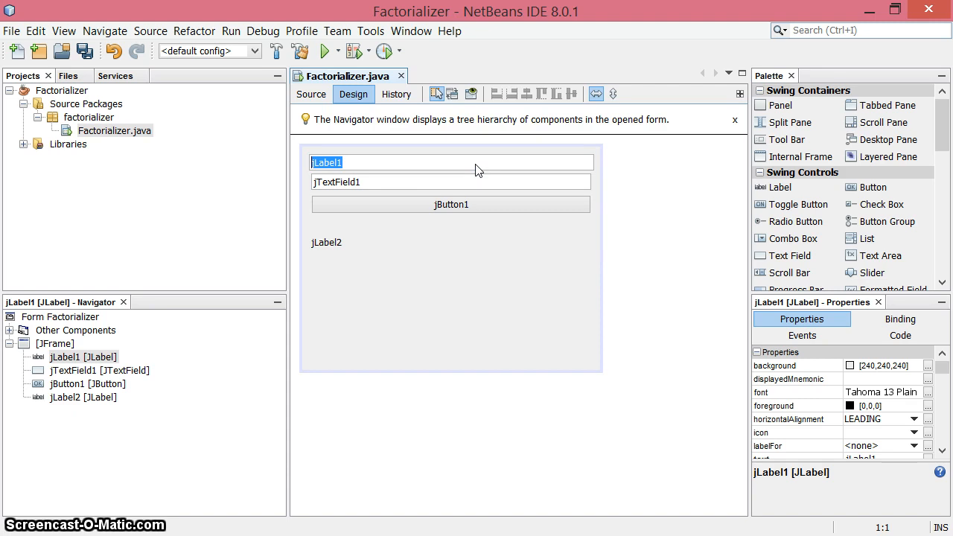
Set the prompt to 'Enter a whole number below.', clear the text field, and label the button 'Factorialize it!'.
type("Enter a")
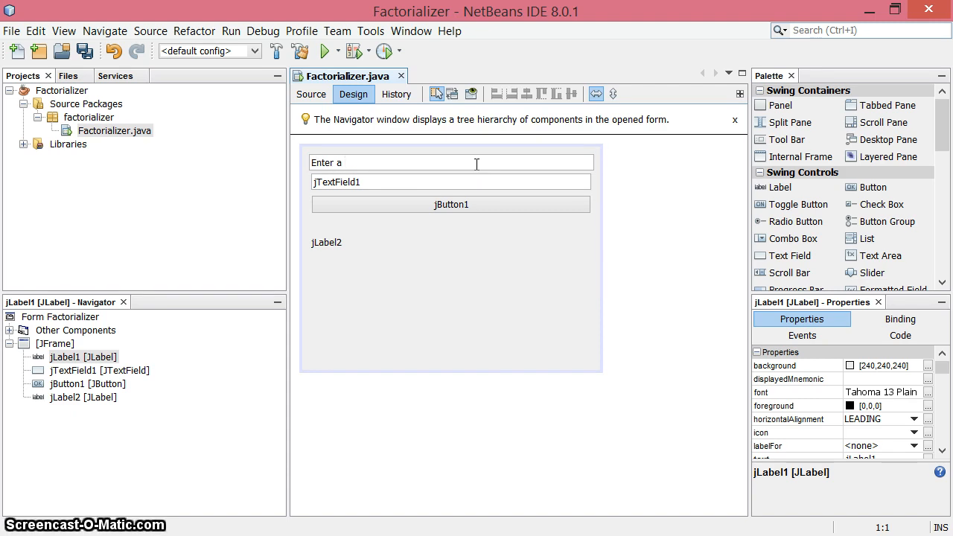
type("whole num")
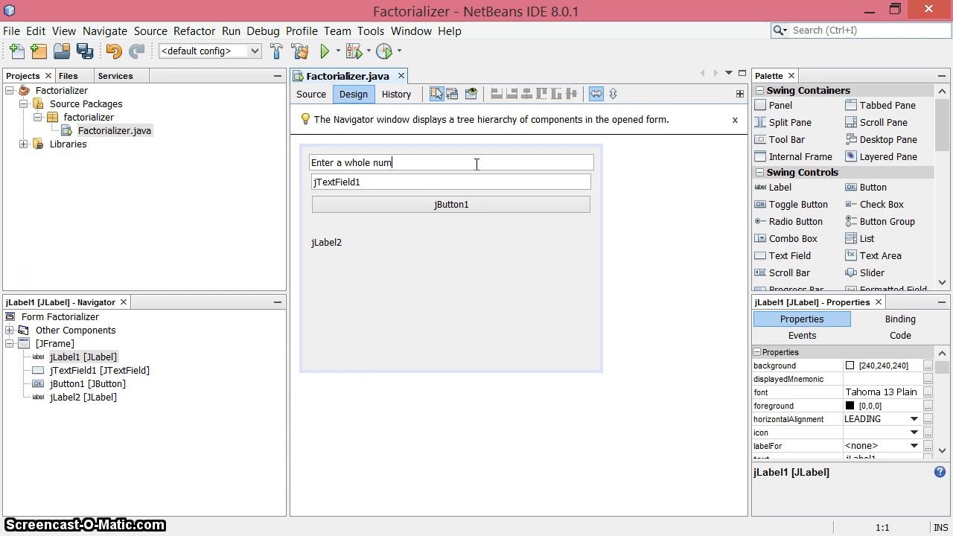
type("ber below.")
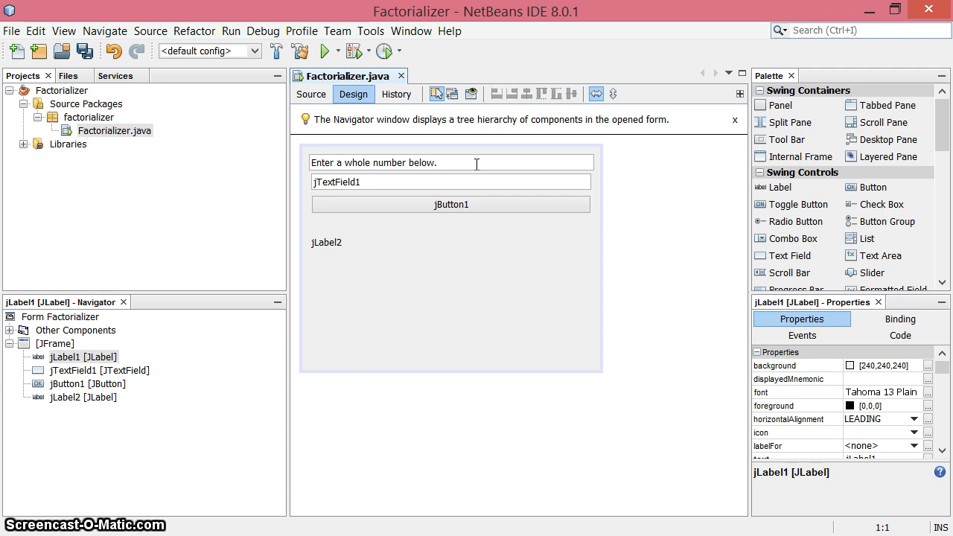
left_click(372, 163)
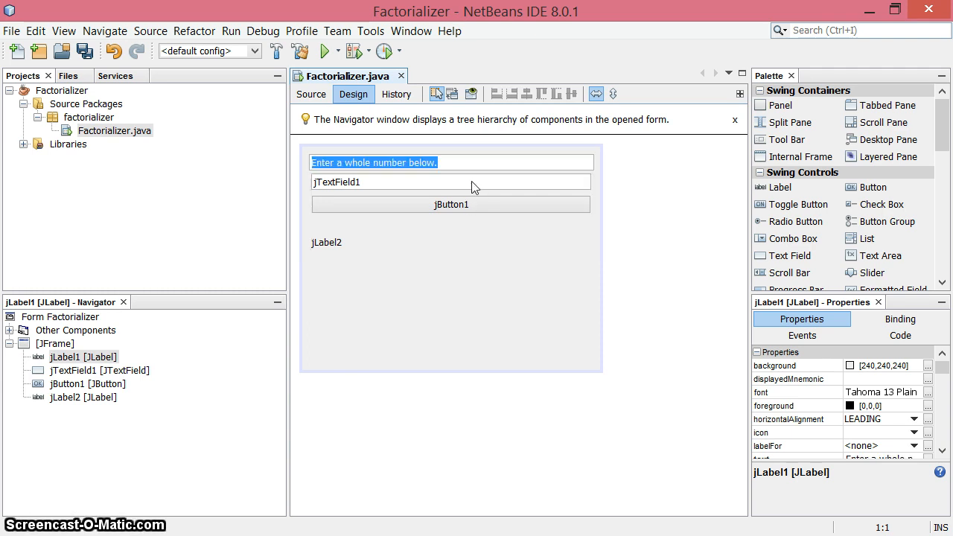
left_click(450, 181)
type("Factori")
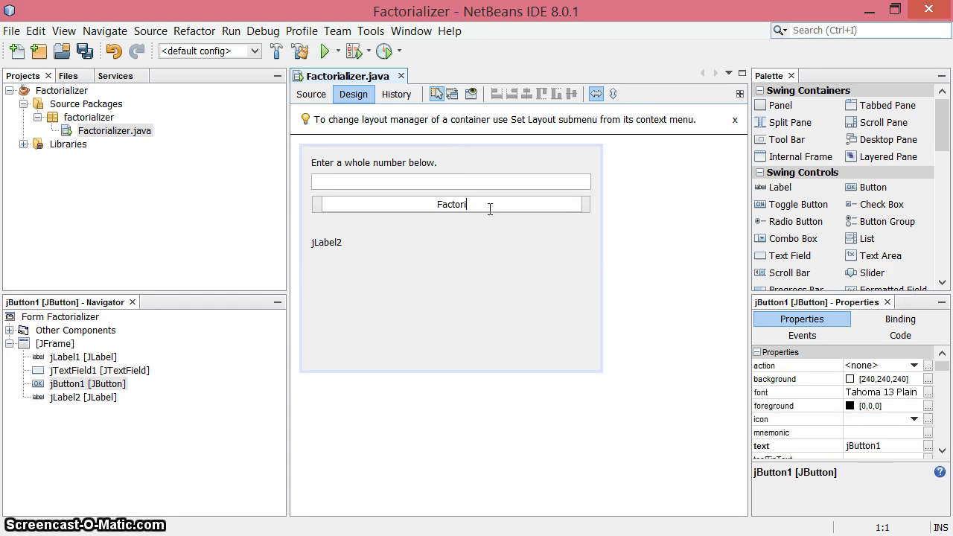
type("lize it!")
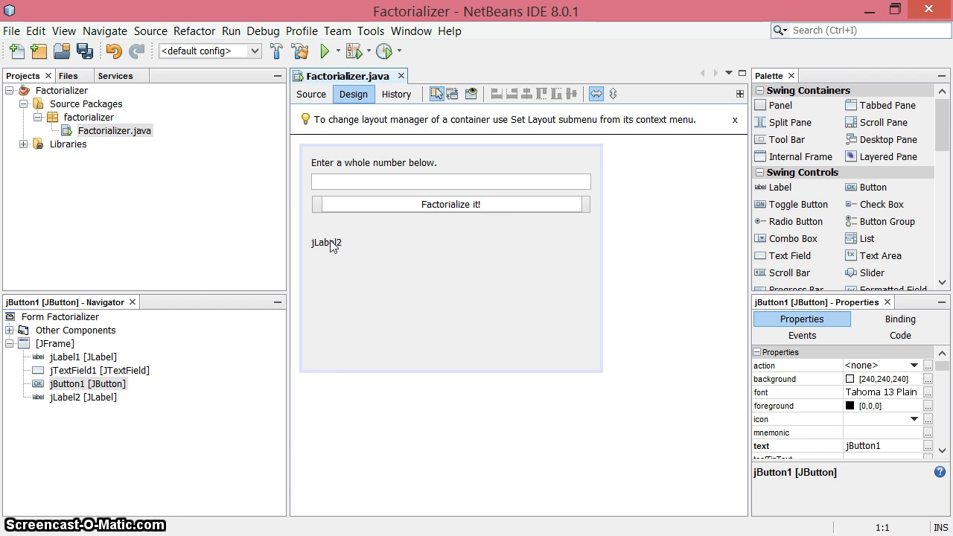
Make the result label read 'no value yet' with CENTER horizontal alignment.
left_click(326, 243)
type("no value yet")
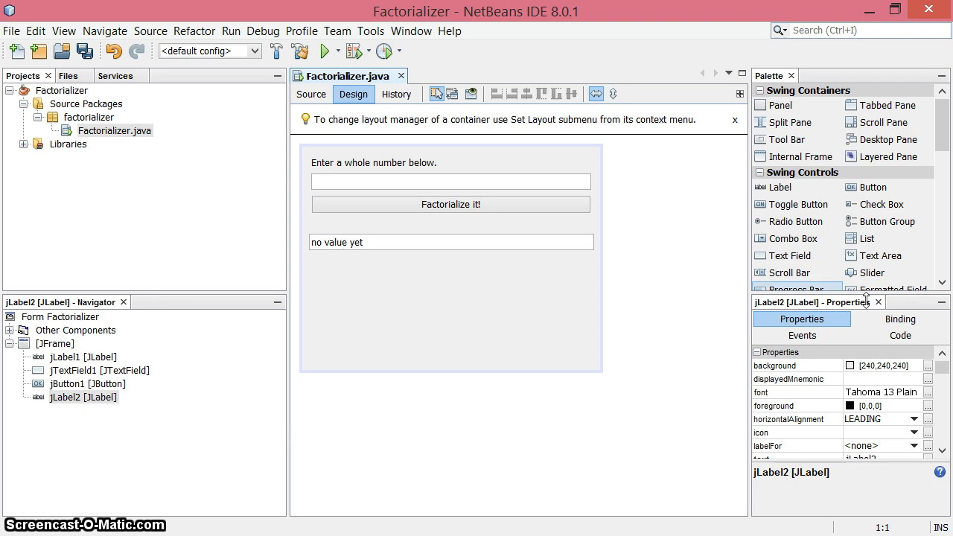
left_click(339, 241)
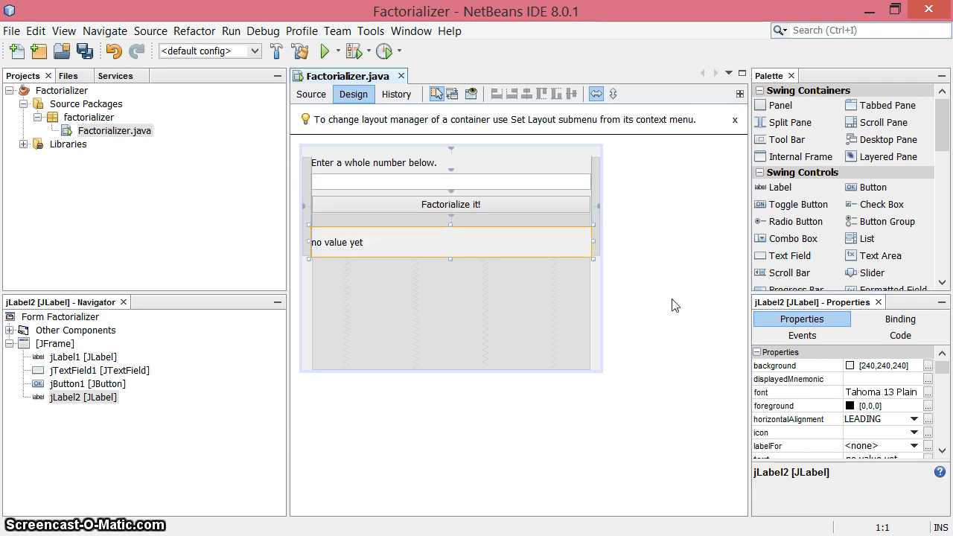
left_click(914, 420)
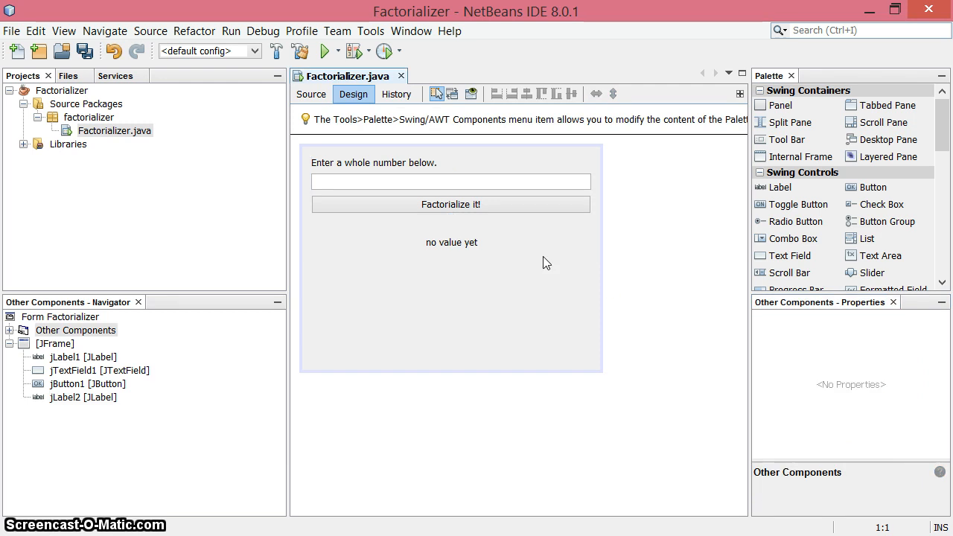
left_click(450, 204)
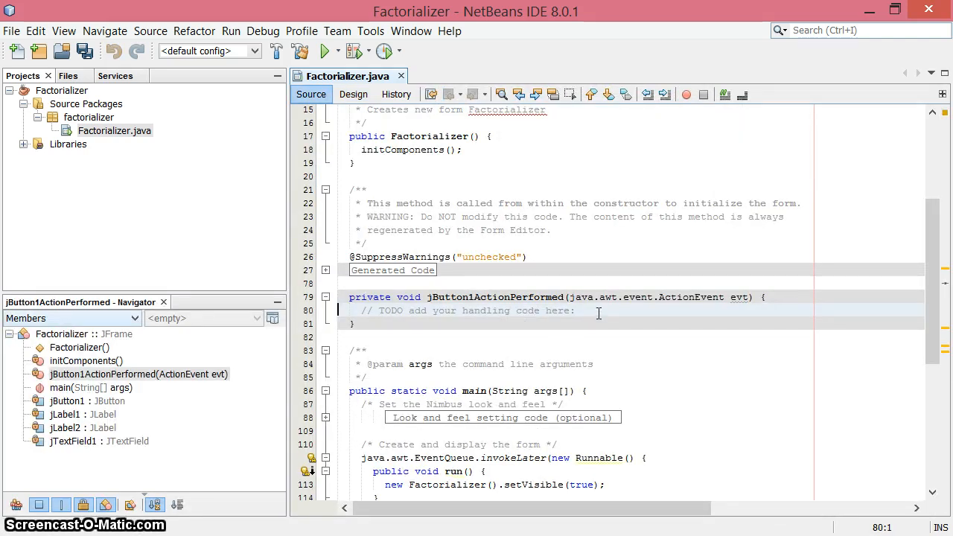
Return from the generated button handler to the Design view.
left_click(355, 94)
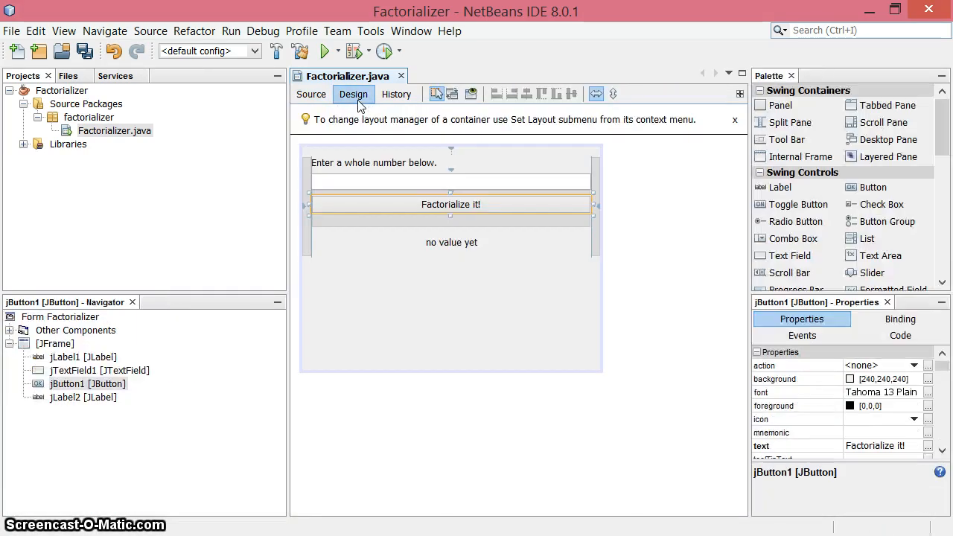
Rename the components promptLabel, inputField, factorialButton and resultLabel in the Navigator.
left_click(83, 358)
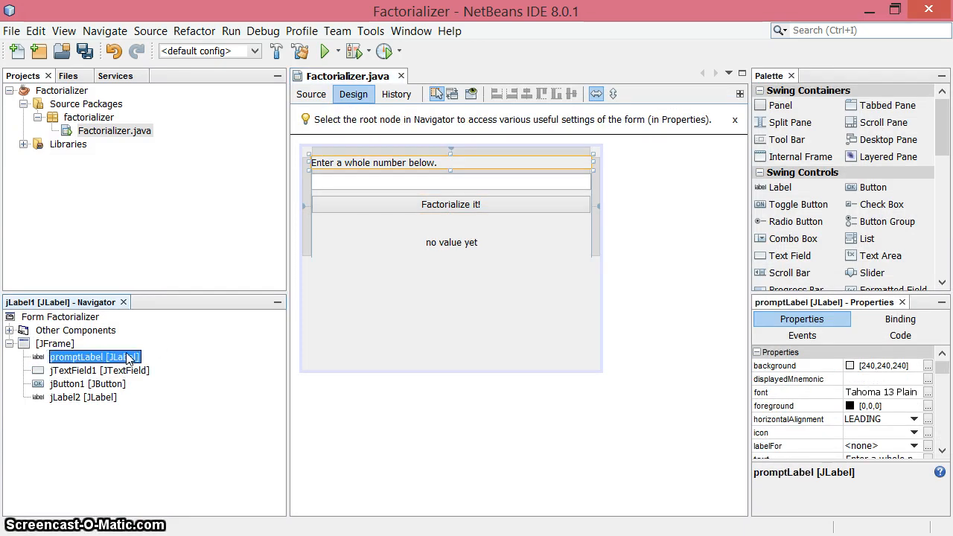
left_click(450, 182)
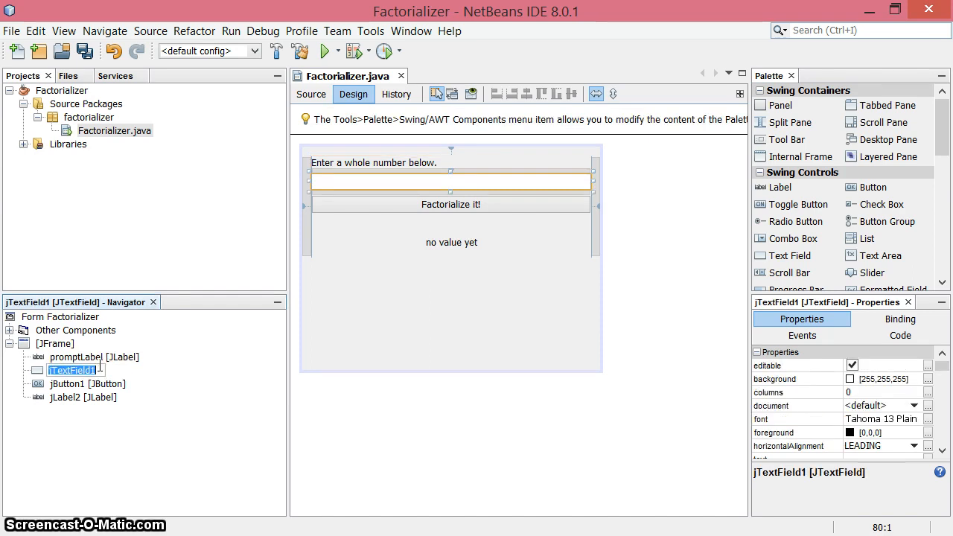
type("inputField")
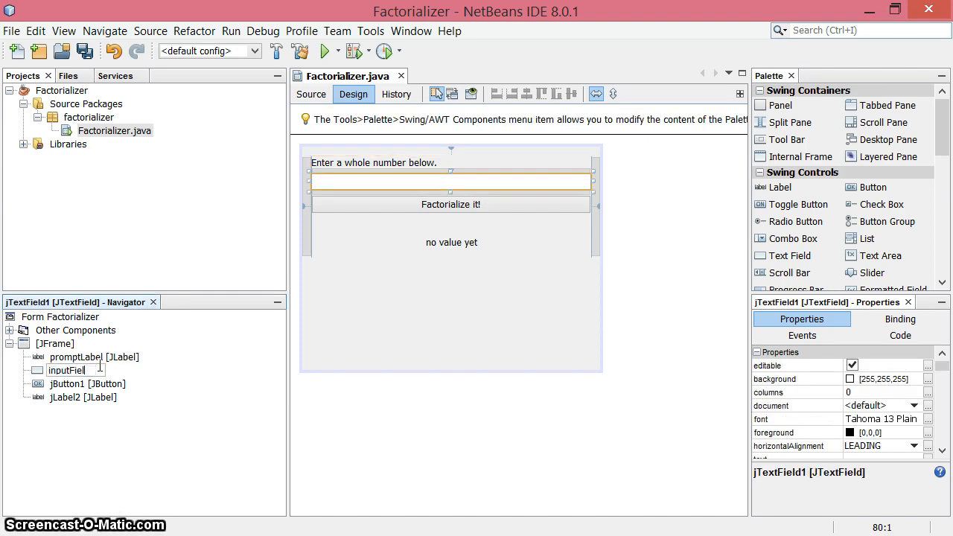
left_click(67, 370)
type("fa")
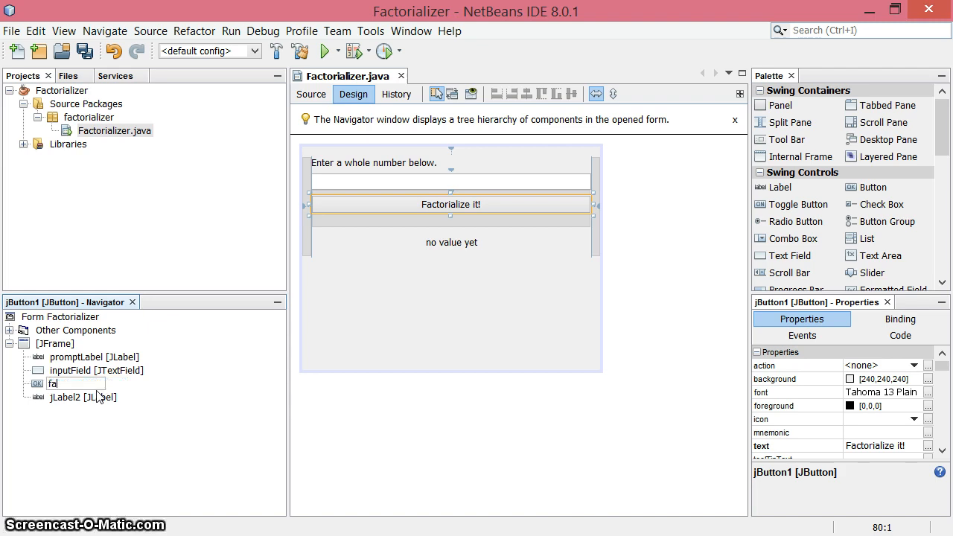
type("ctorialButton [JButton")
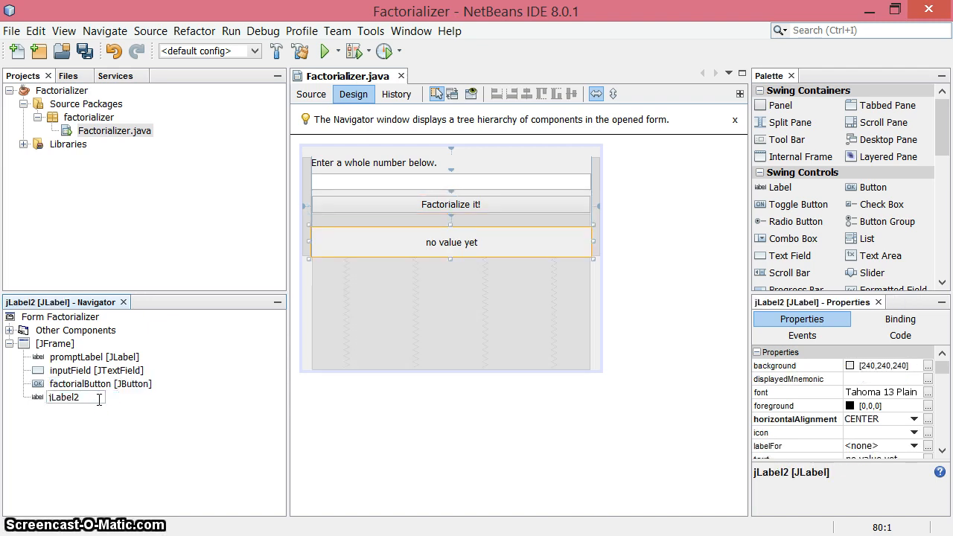
double_click(62, 396)
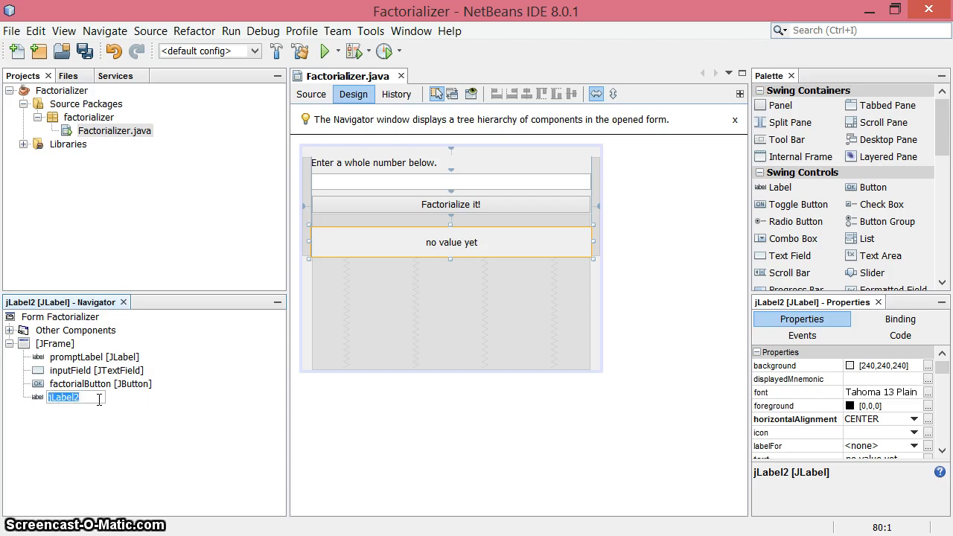
type("result")
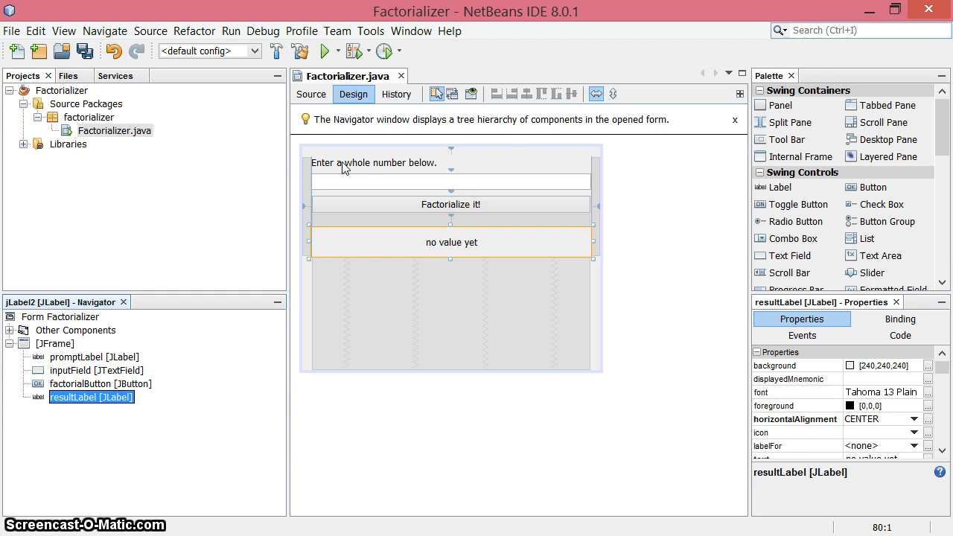
left_click(310, 94)
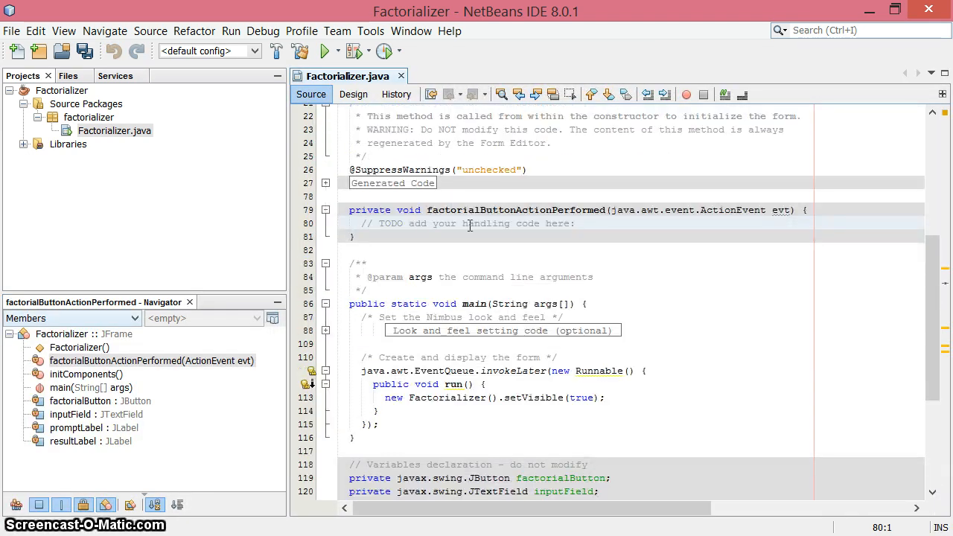
Add a try/catch for NumberFormatException that sets resultLabel to "That's not a whole number!".
double_click(518, 210)
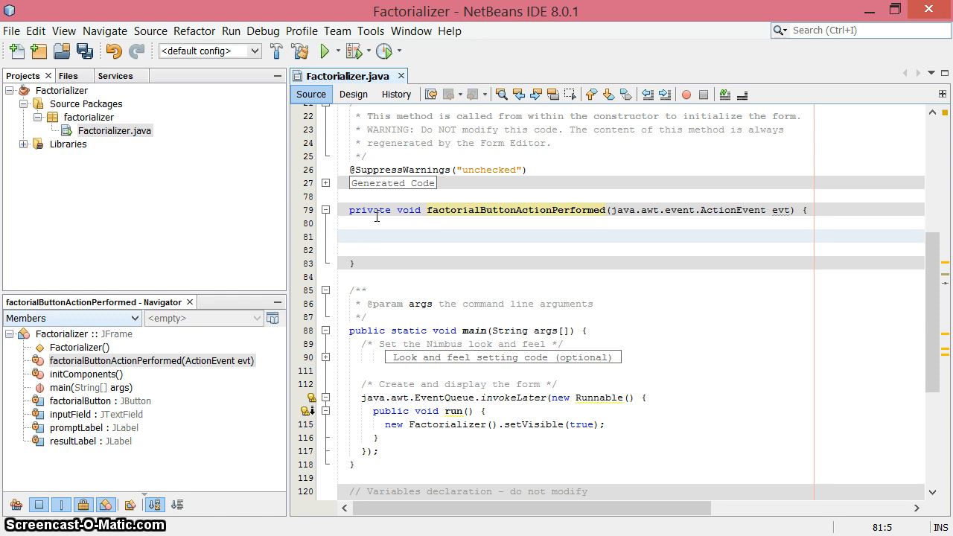
left_click(362, 235)
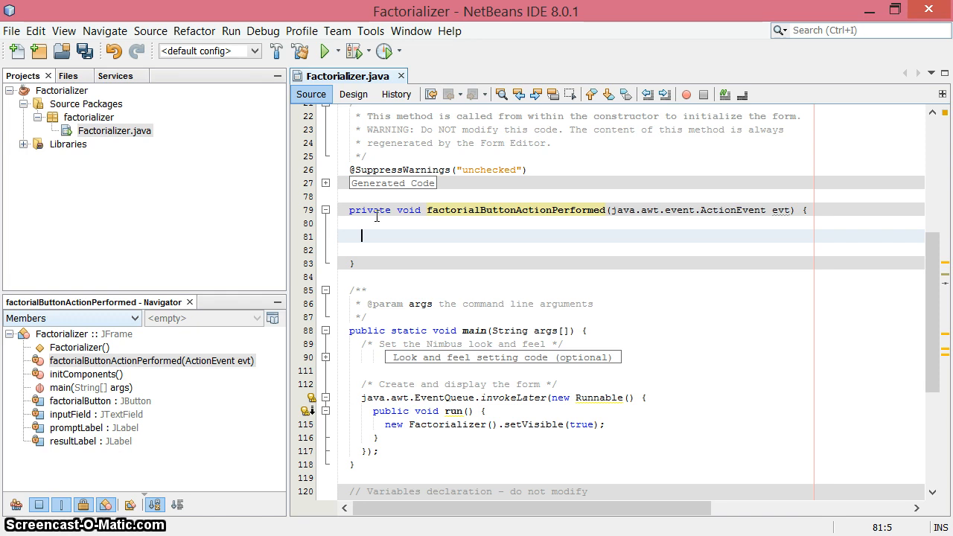
type("try {")
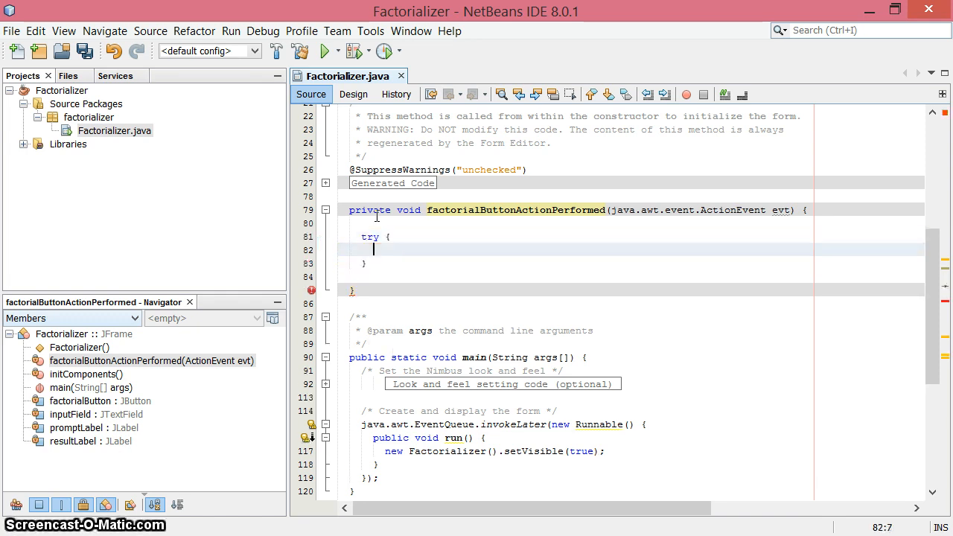
type("catc")
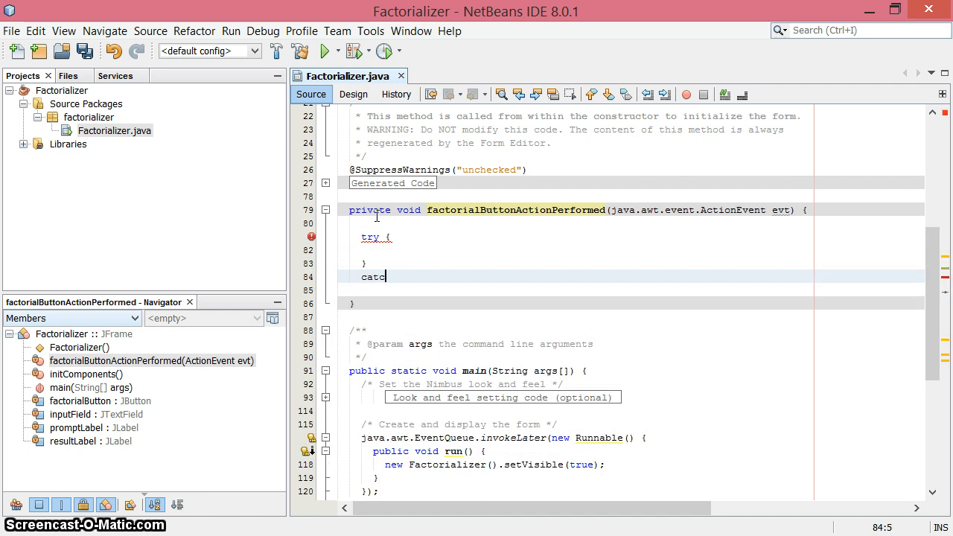
type("(Numb")
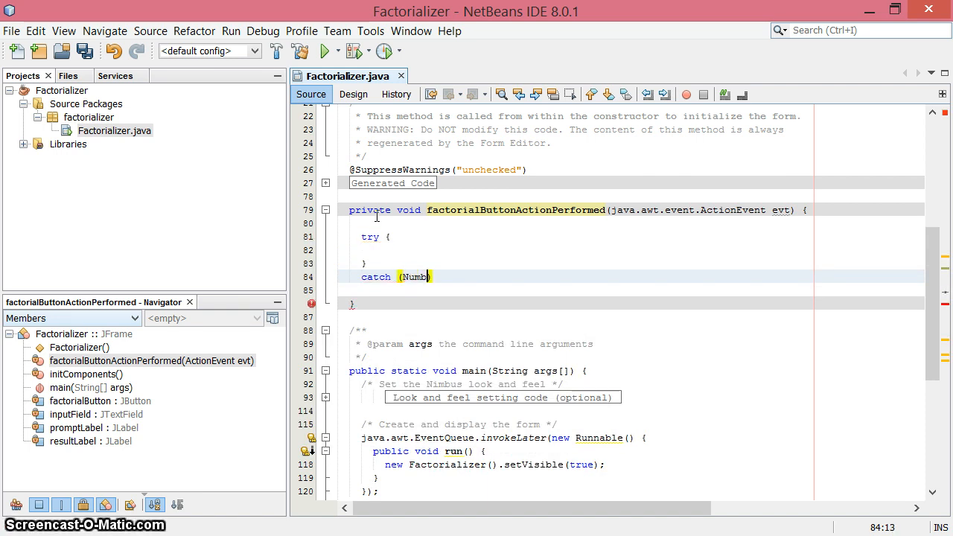
type("erF")
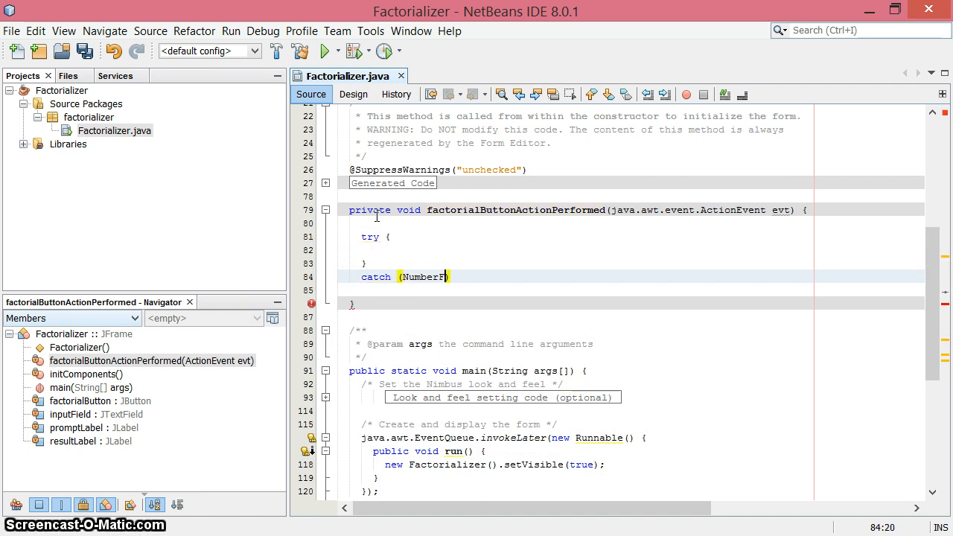
type("ormatExcep")
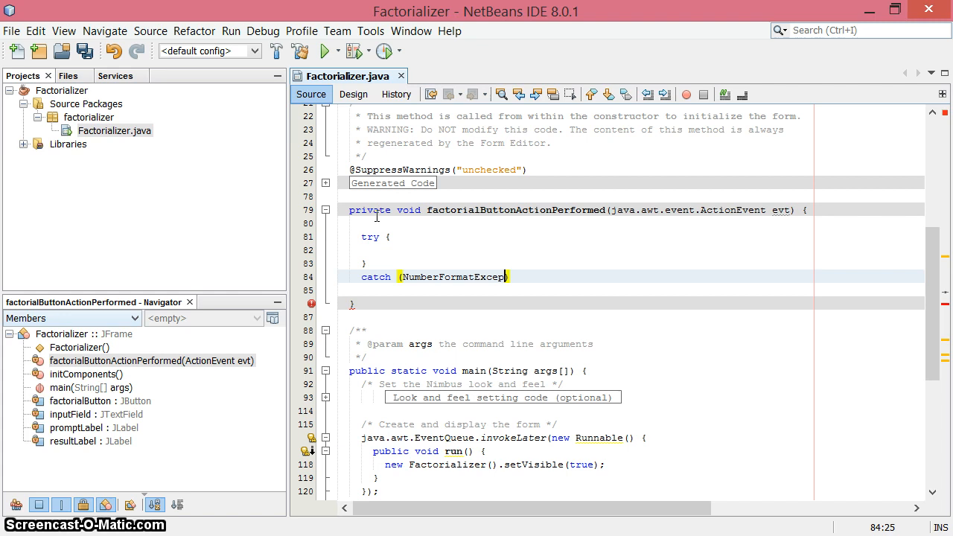
type("tion nfe")
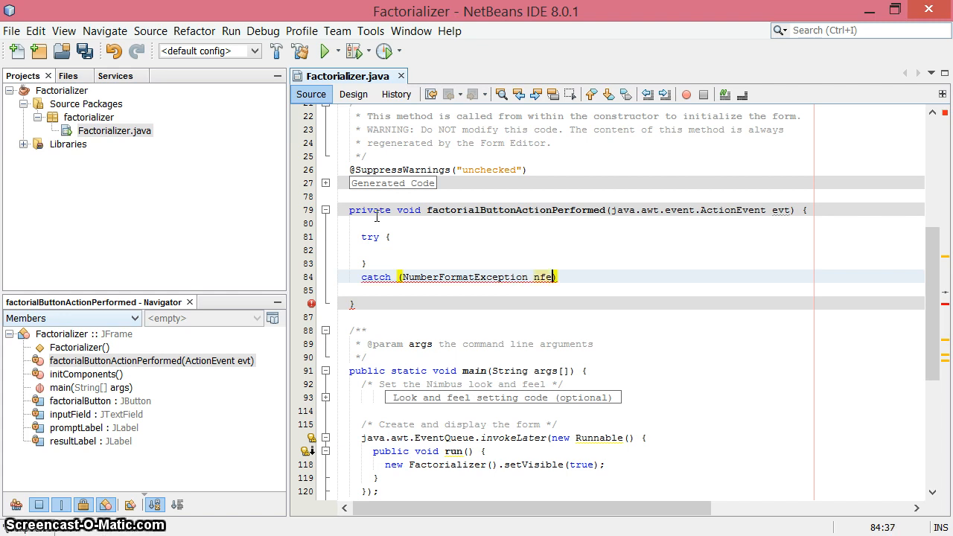
type("{")
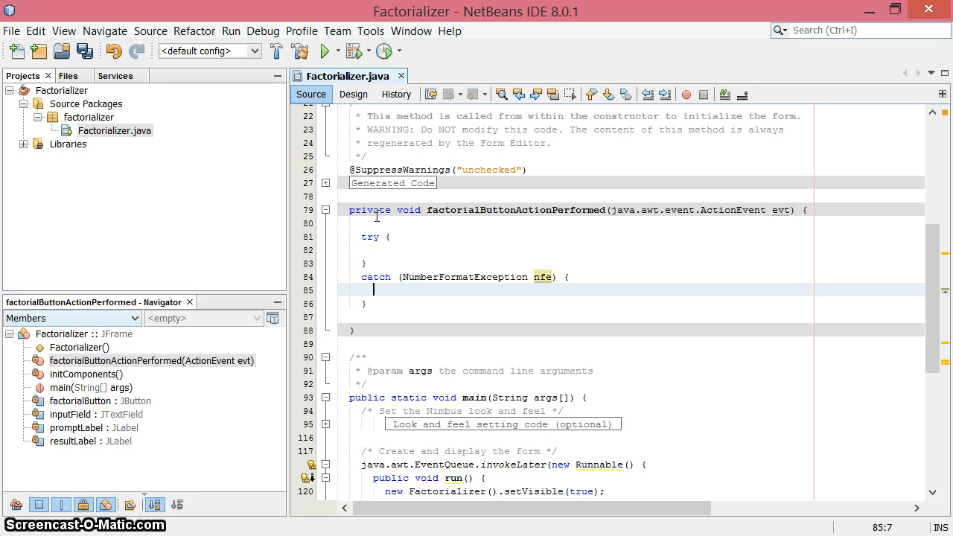
type("System.")
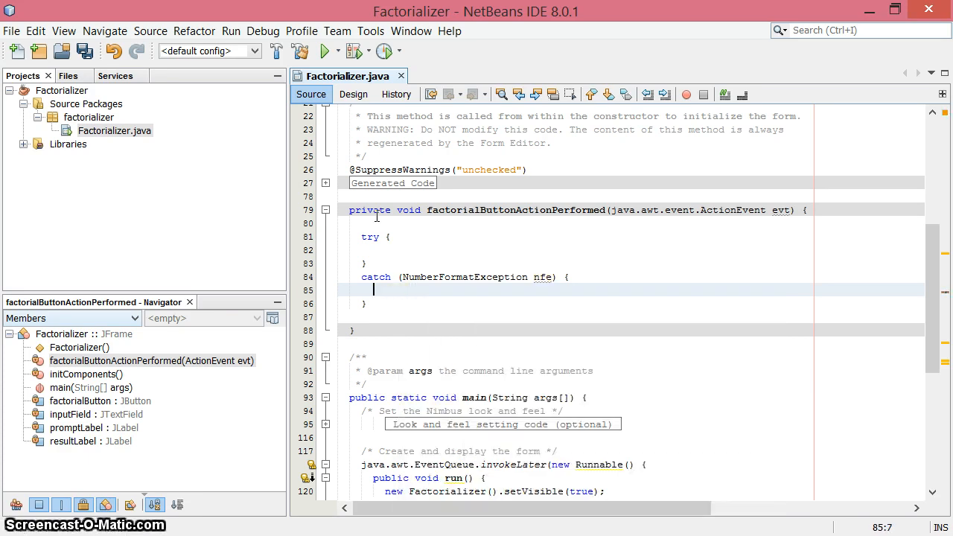
type("resultLabel.")
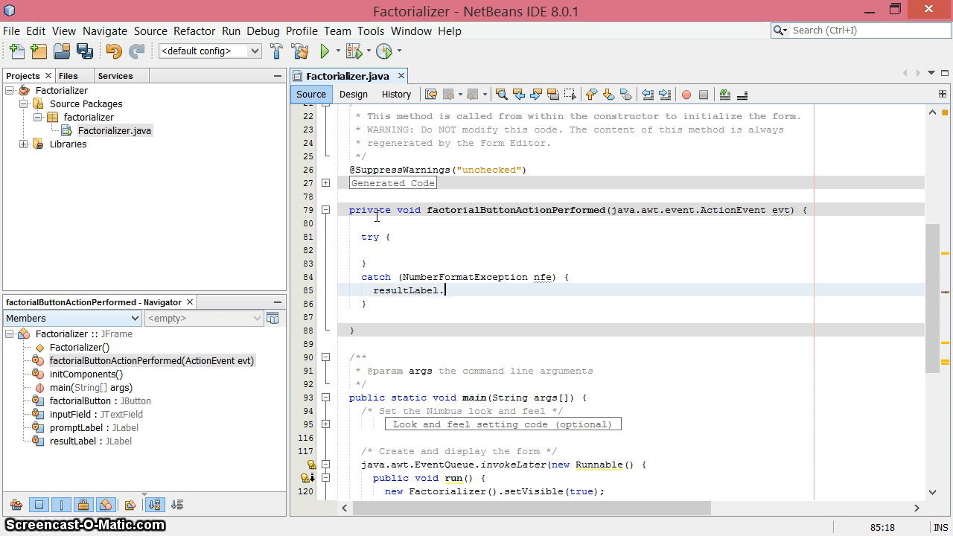
type("setText(\"That's not \");")
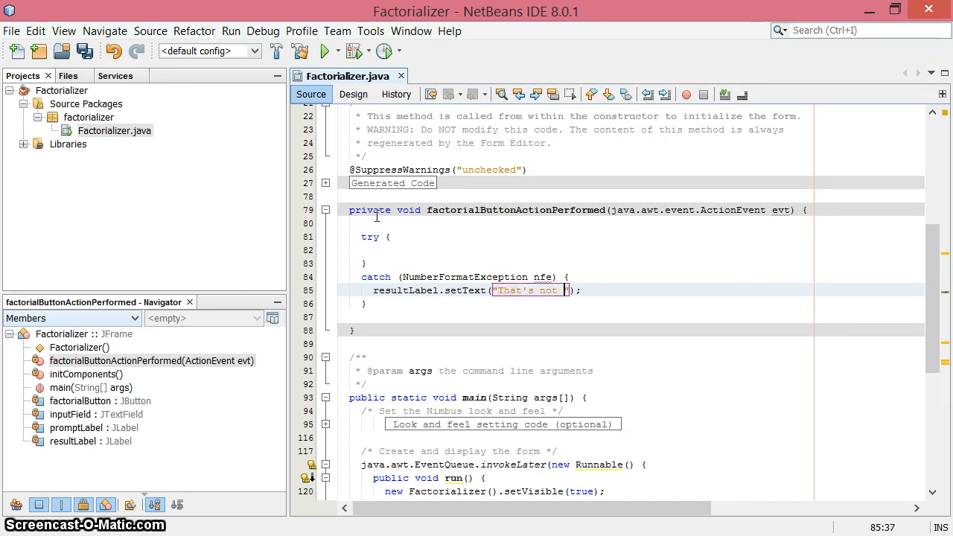
type("a whole number!")
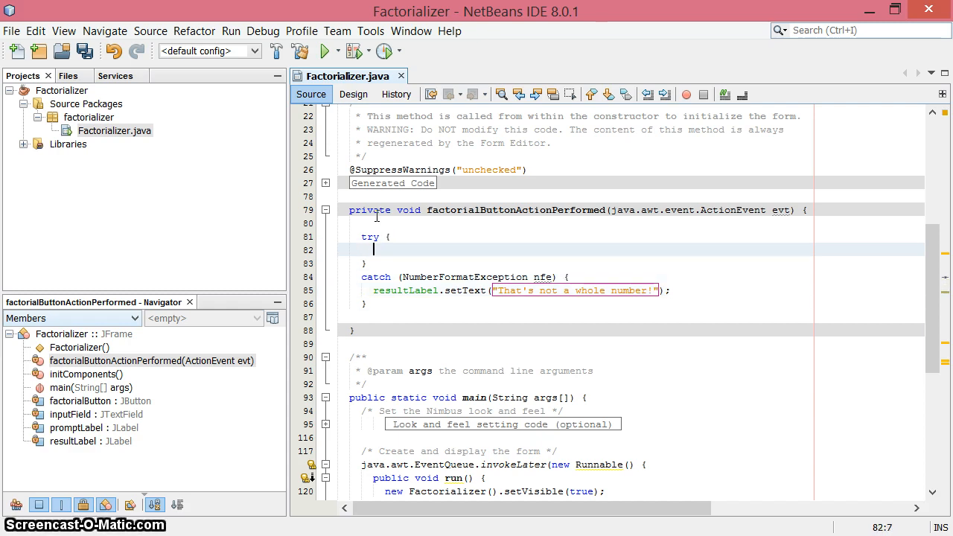
Inside the try, parse inputField's text into int n with Integer.parseInt.
type("int")
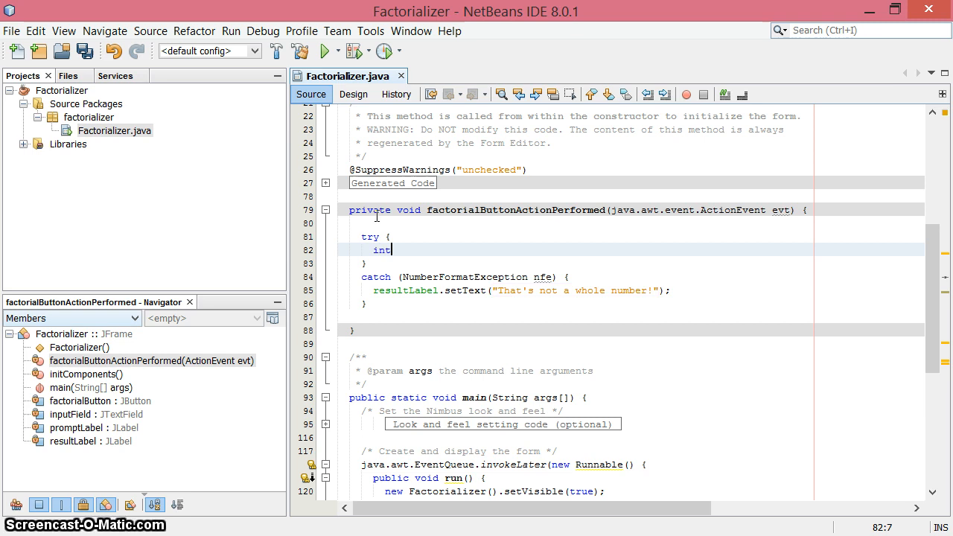
type("n")
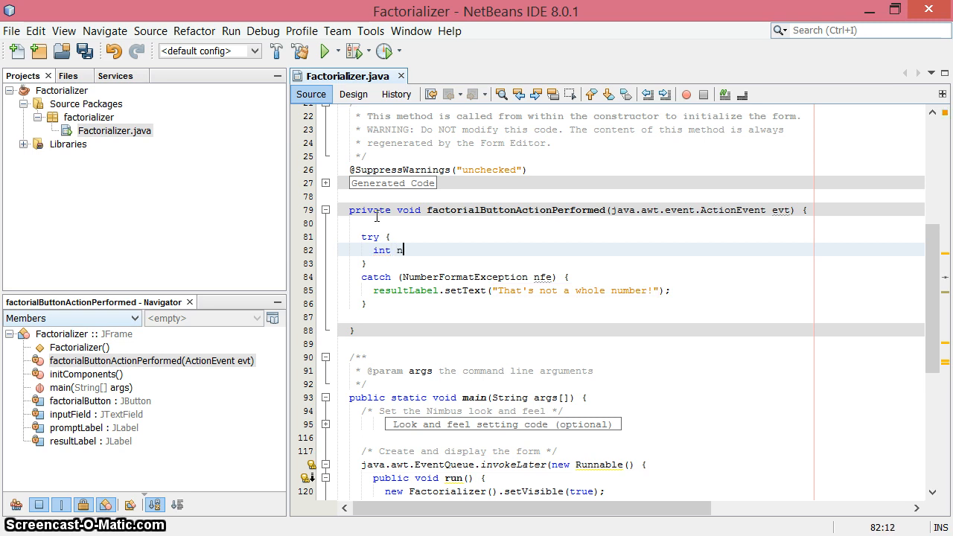
type("n")
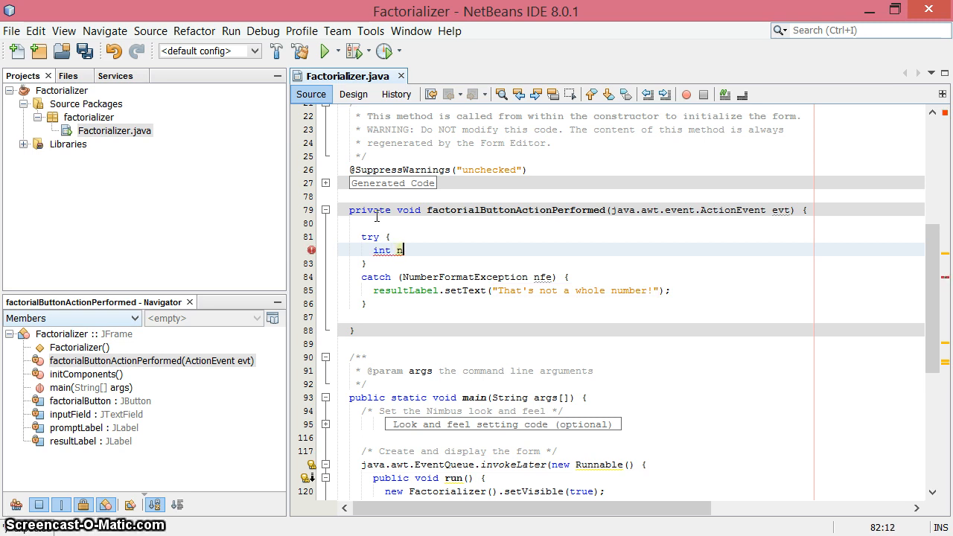
type("= inp")
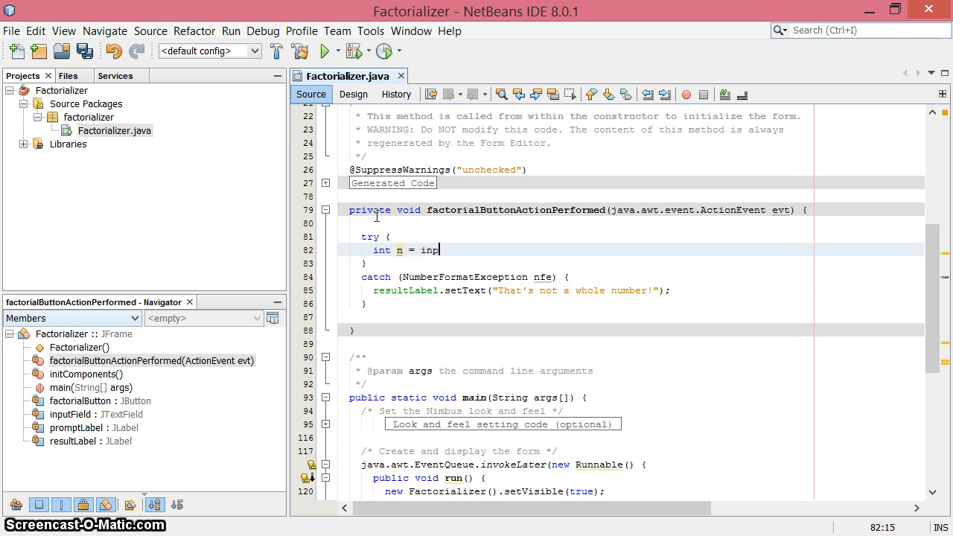
type("utField")
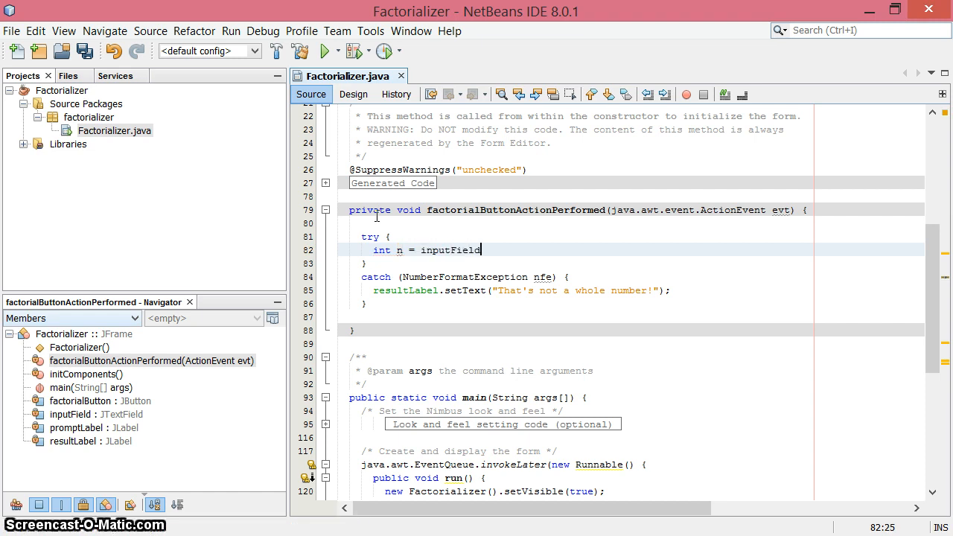
type(".g")
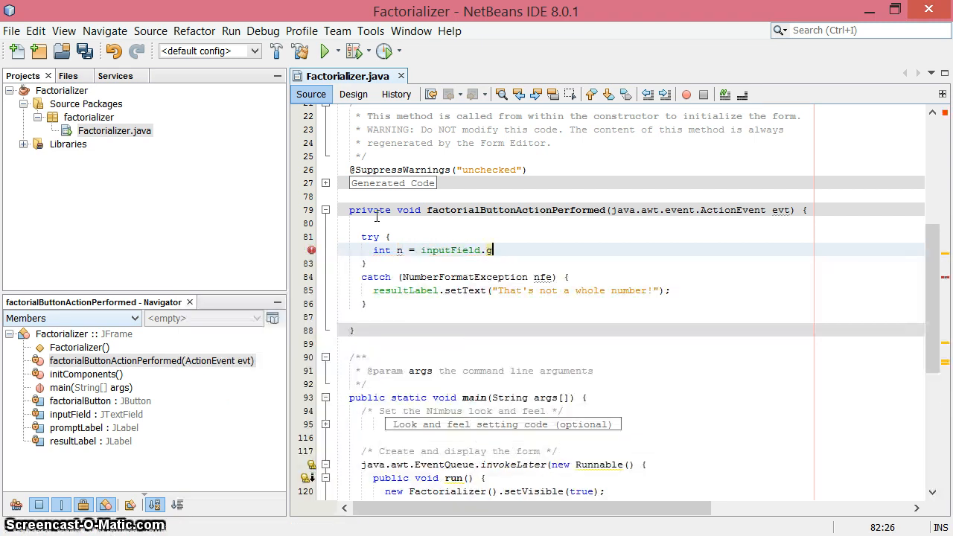
type("etText()")
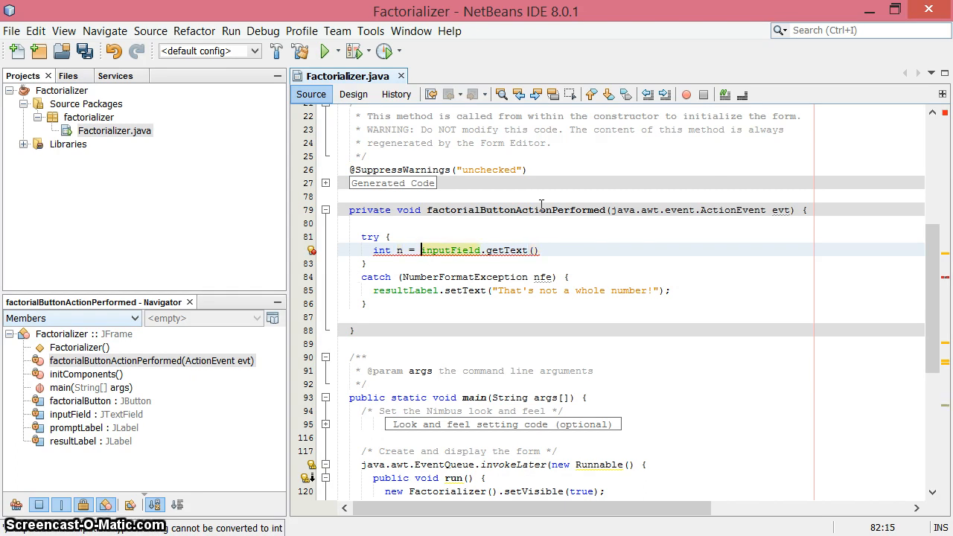
type("Integer.parseInt(")
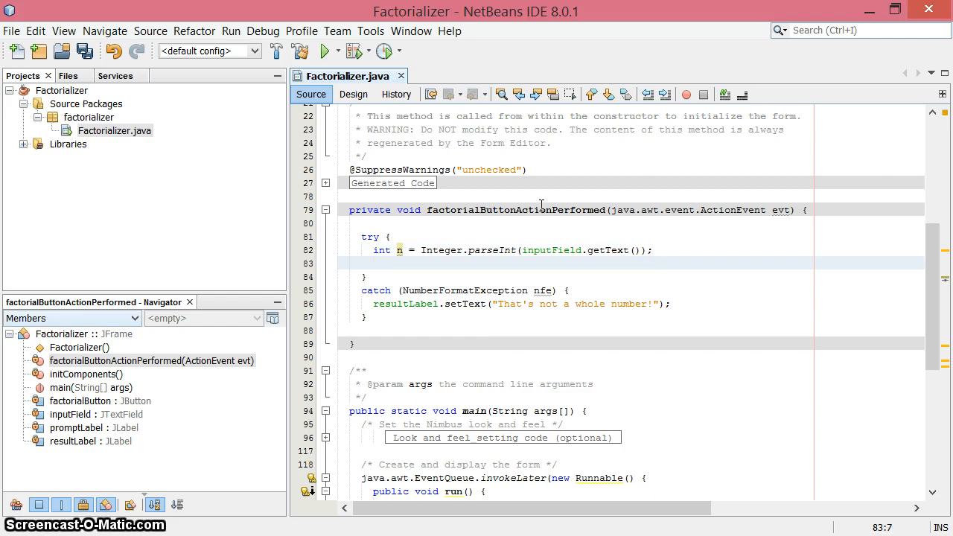
Add 'if (n<0) throw new NumberFormatException();' after the parsing line.
left_click(374, 262)
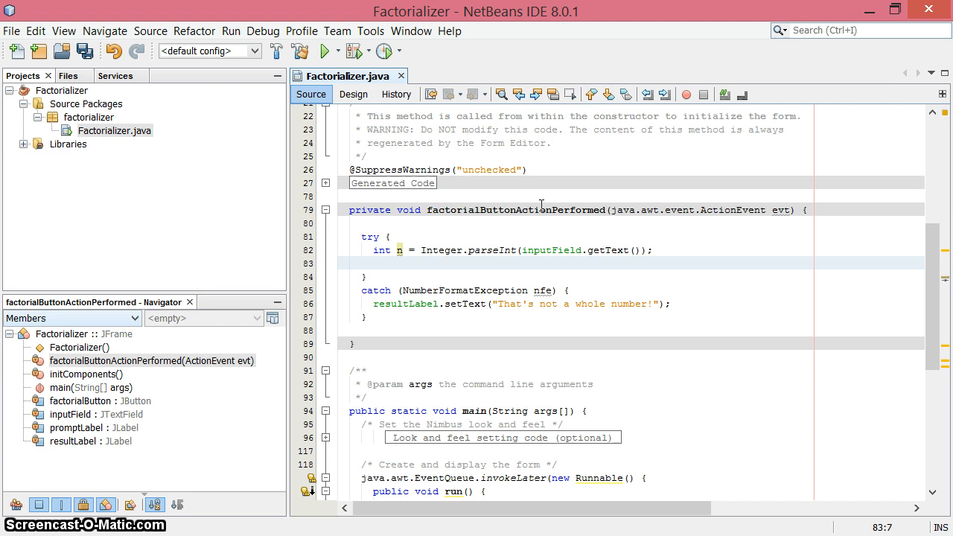
type("if (")
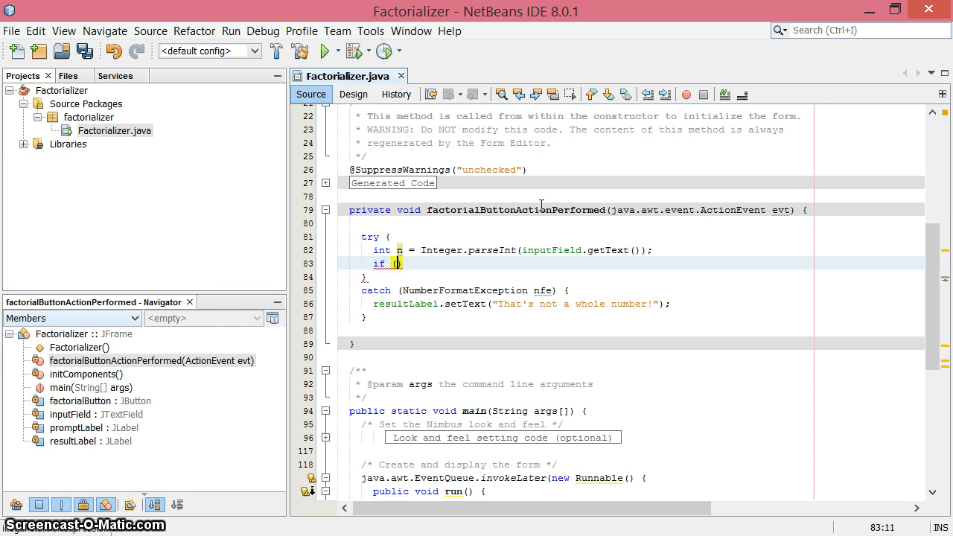
type("n")
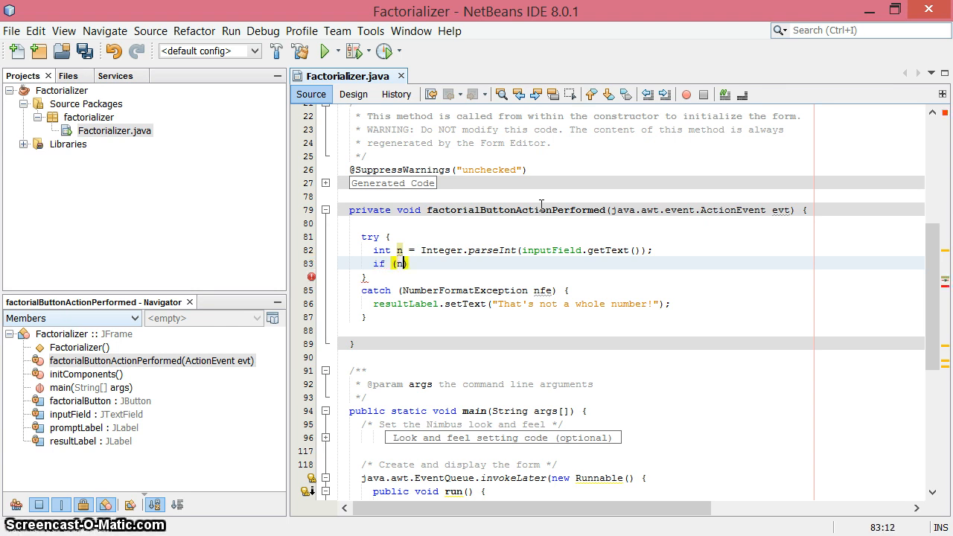
type("<0")
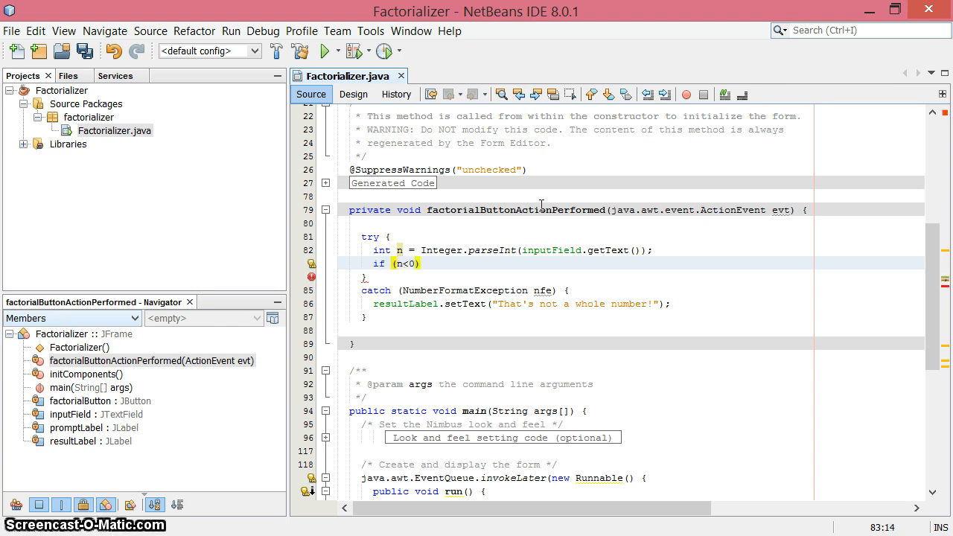
type("t")
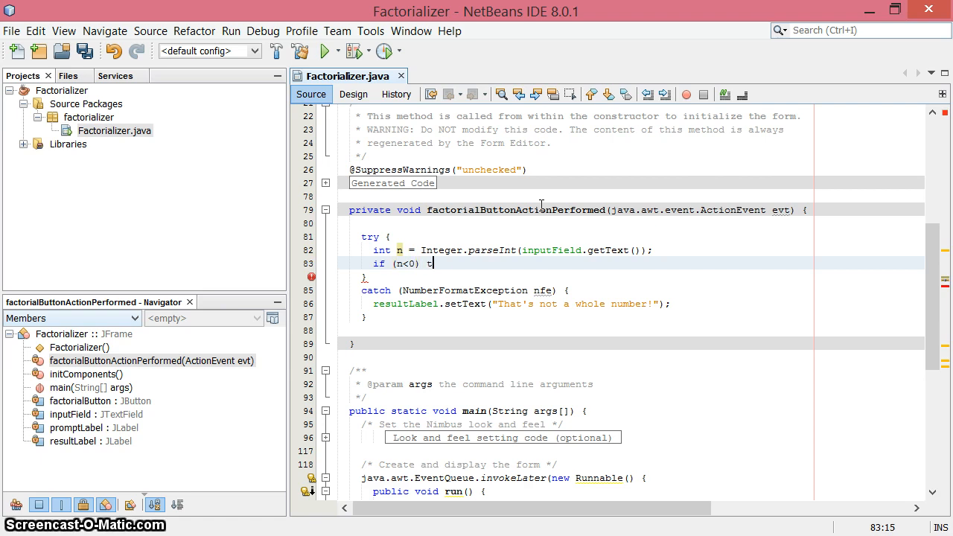
type("hrow Num")
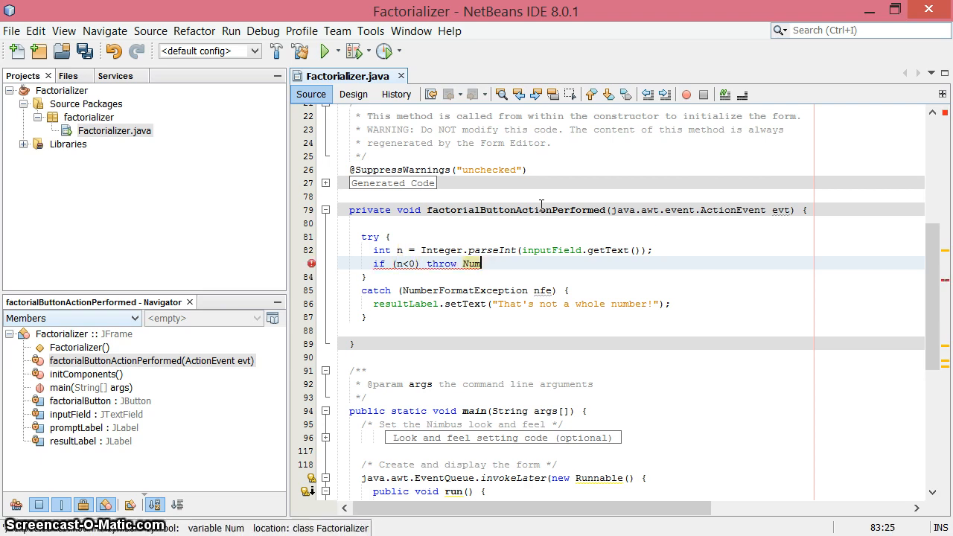
type("new Numb")
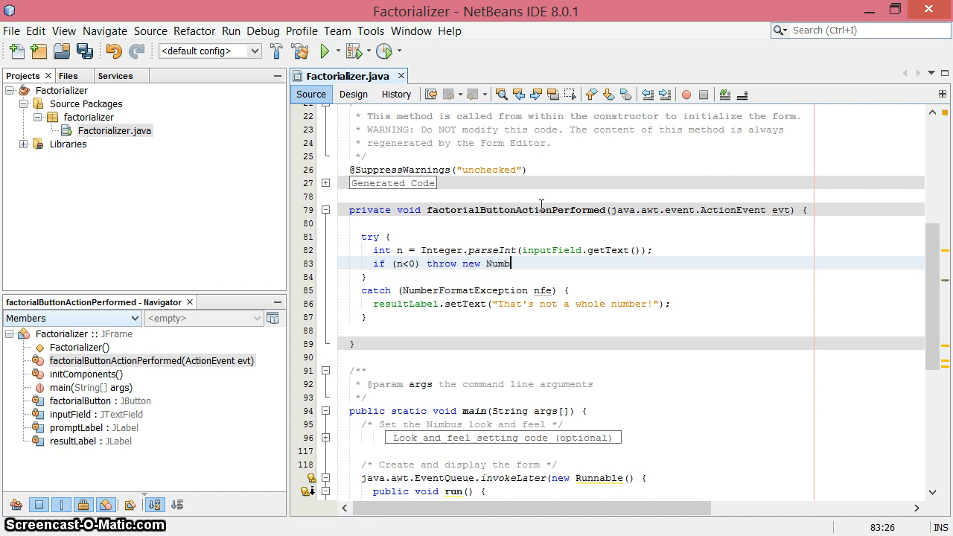
type("erFormat")
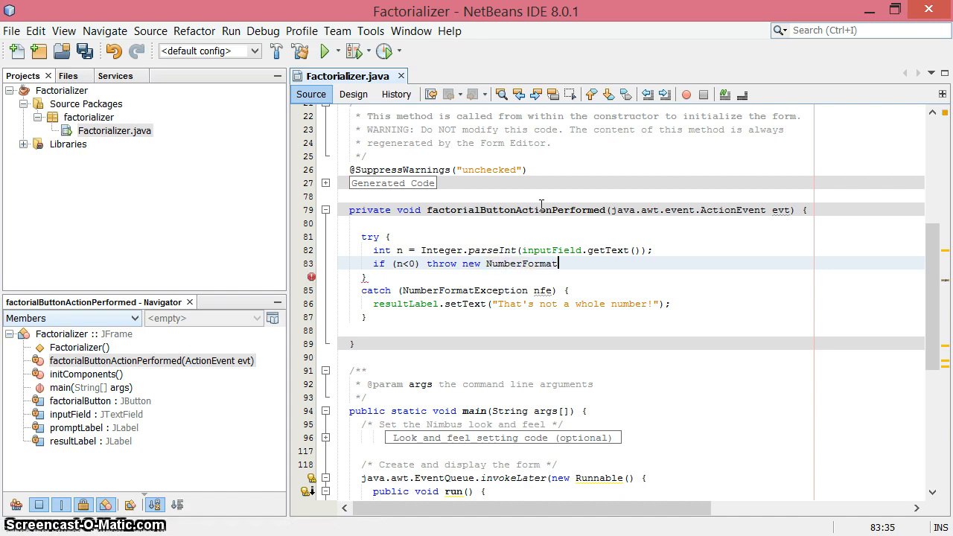
type("Exception()")
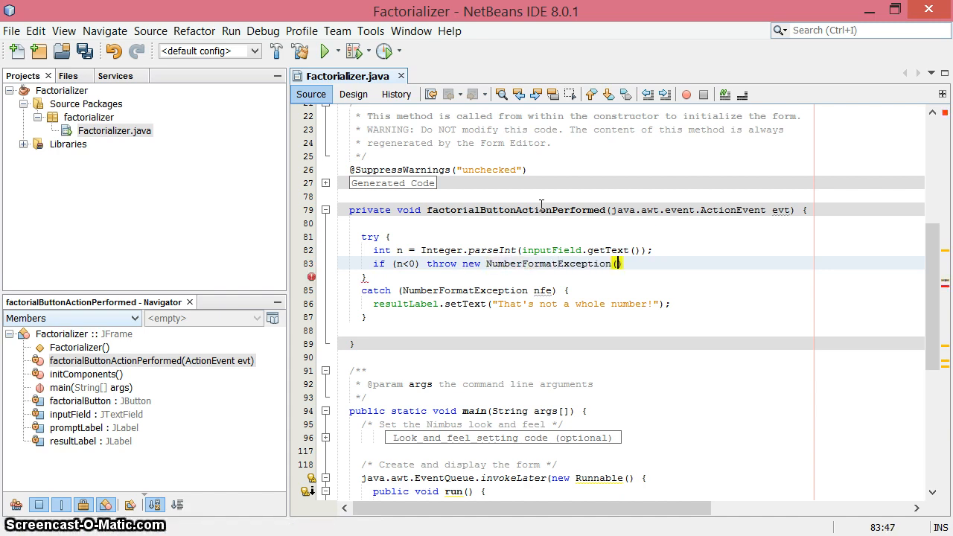
type(");")
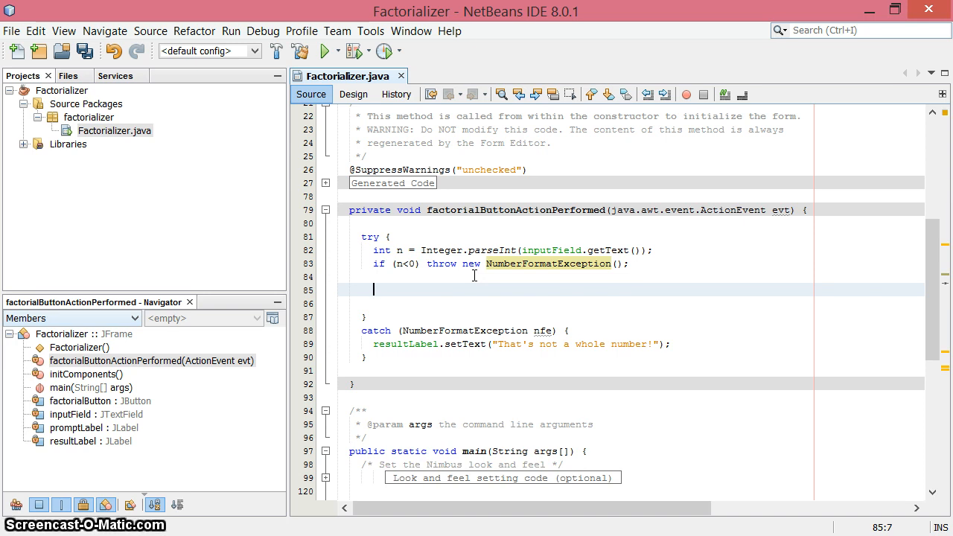
Change n to a long parsed with parseLong and declare 'long factorial = 1;'.
type("int")
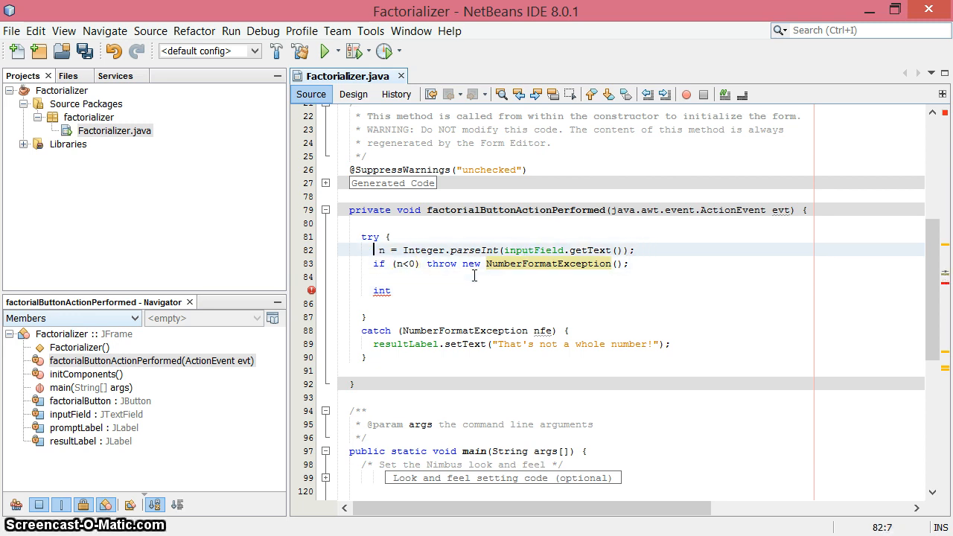
type("long")
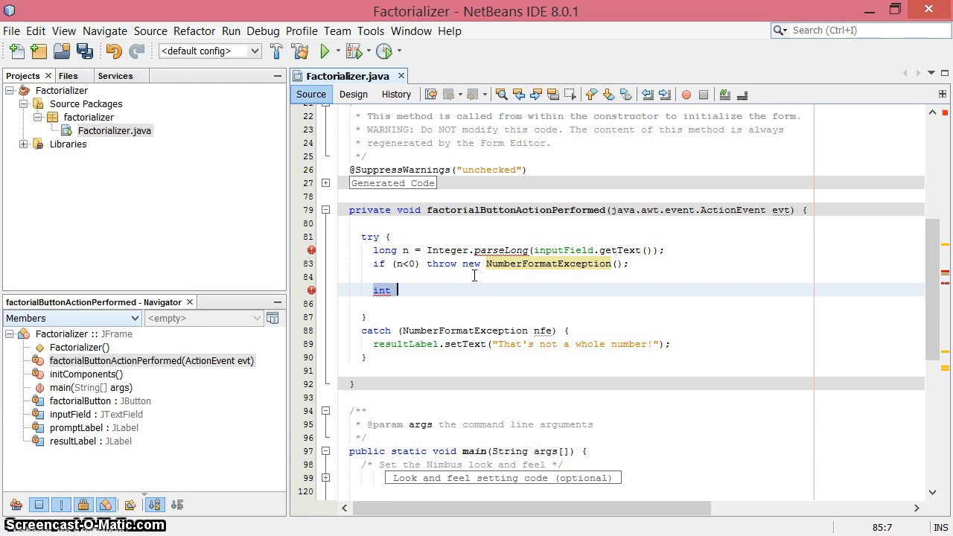
type("long fac")
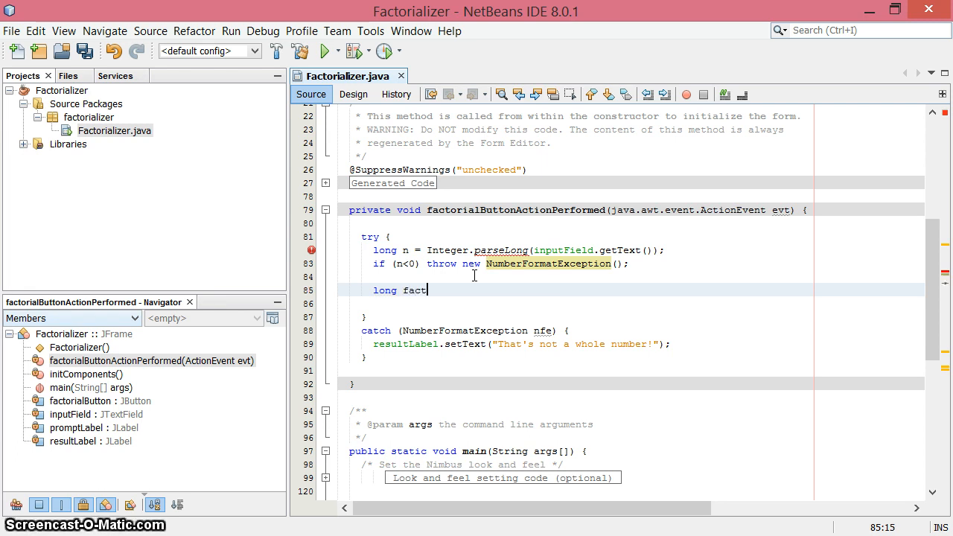
type("orial")
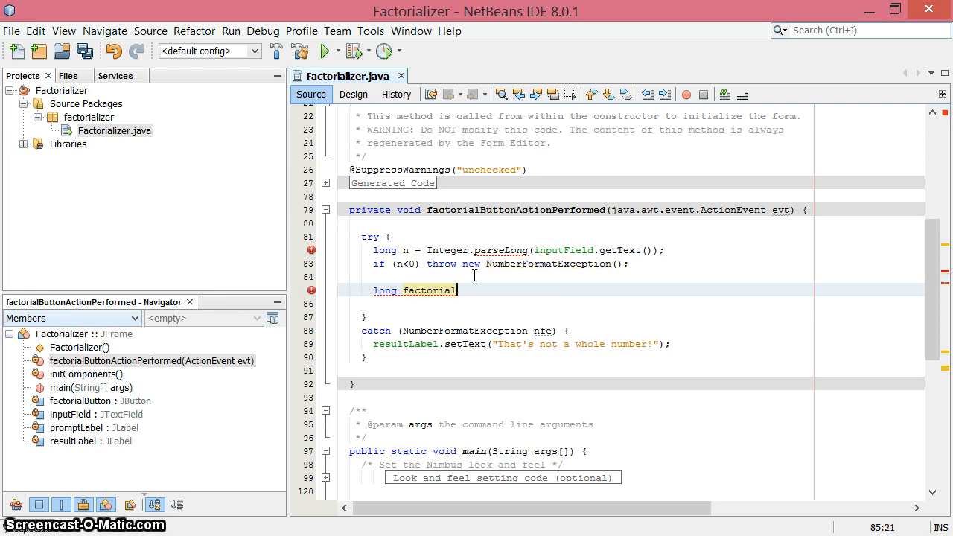
type("= 1;")
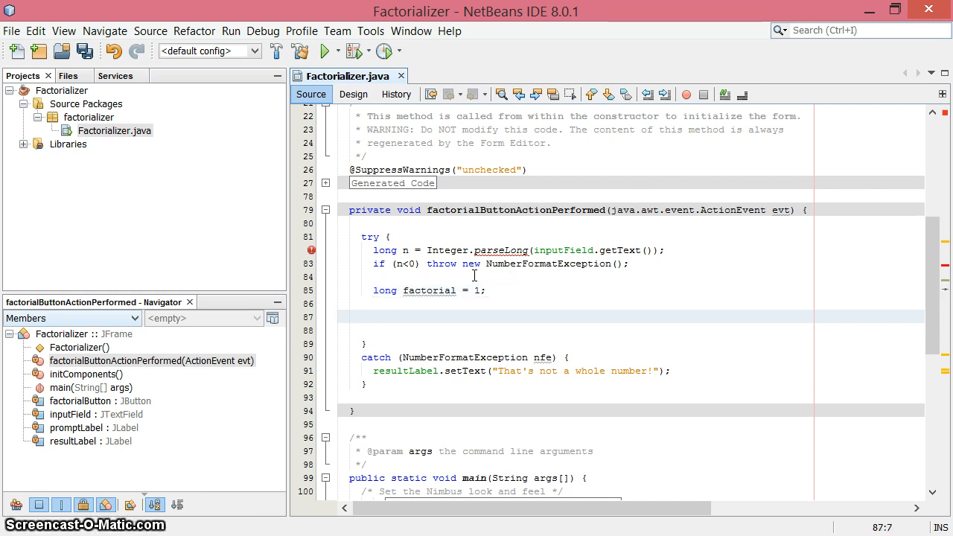
Write the loop header 'for (long count = 1; count <= n; count++)'.
left_click(375, 316)
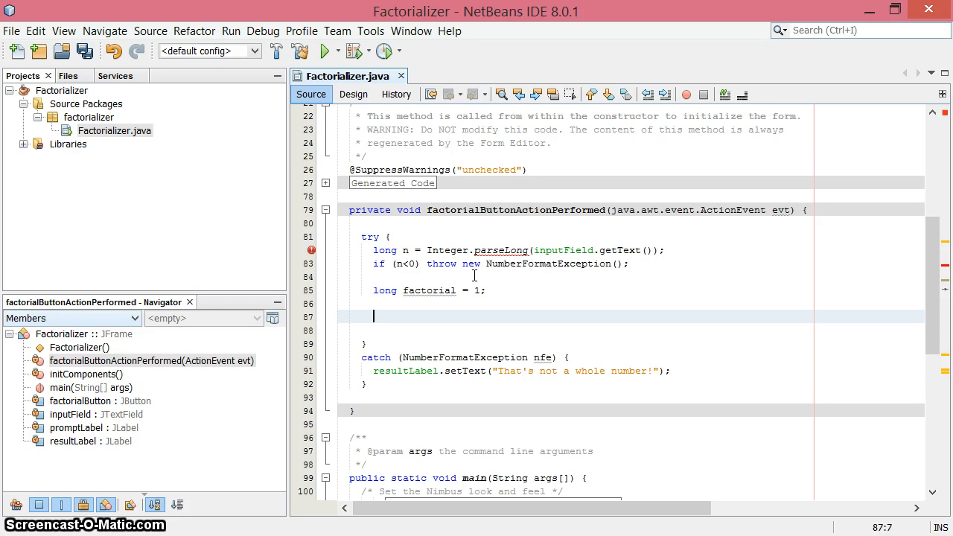
type("for (")
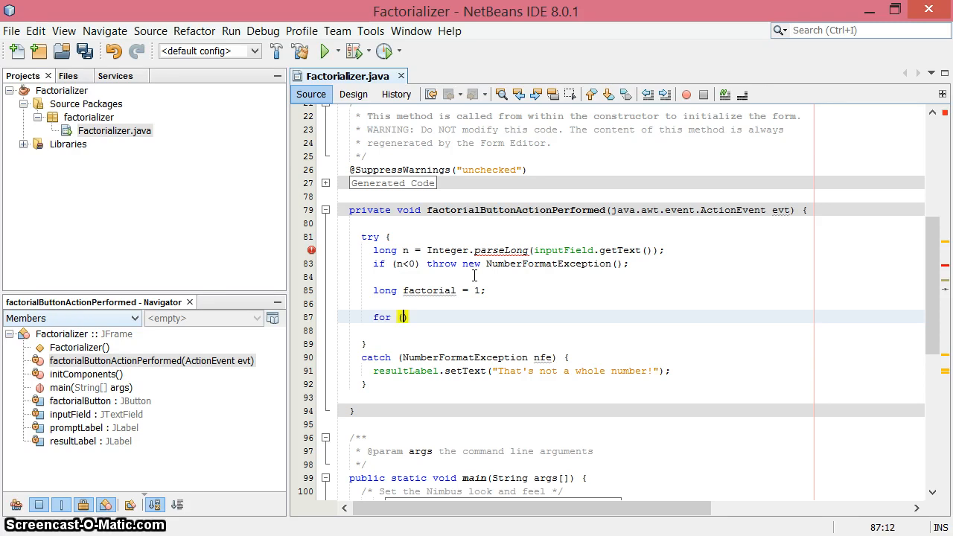
type("()")
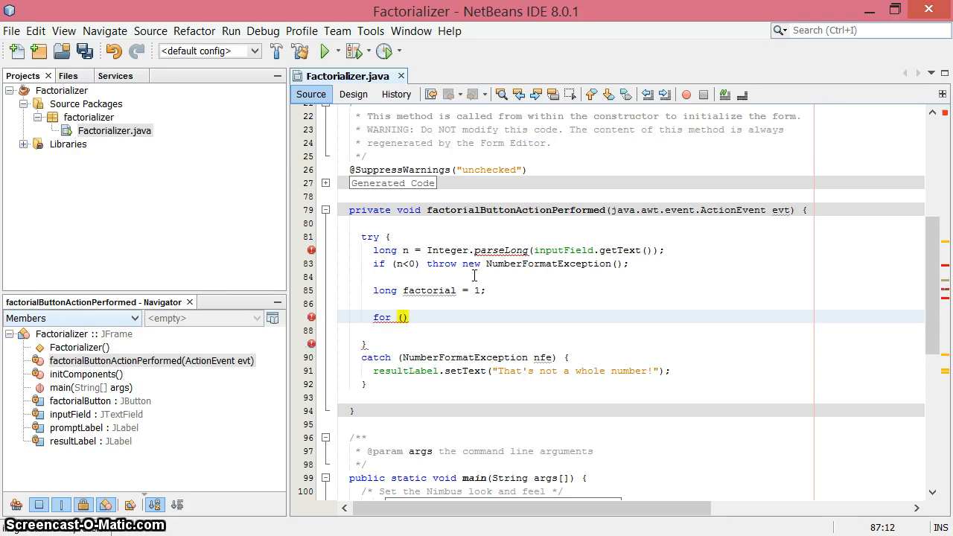
type("counter")
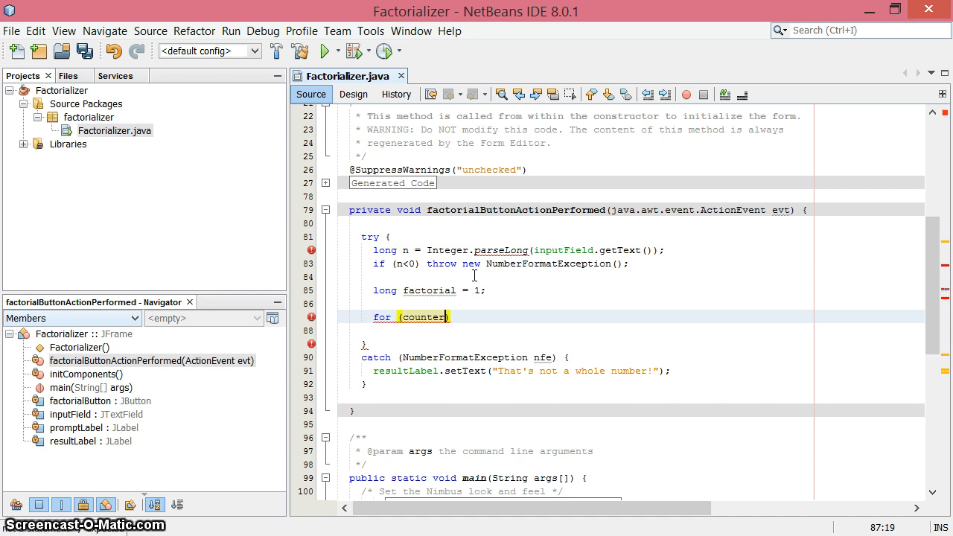
key("BackSpace")
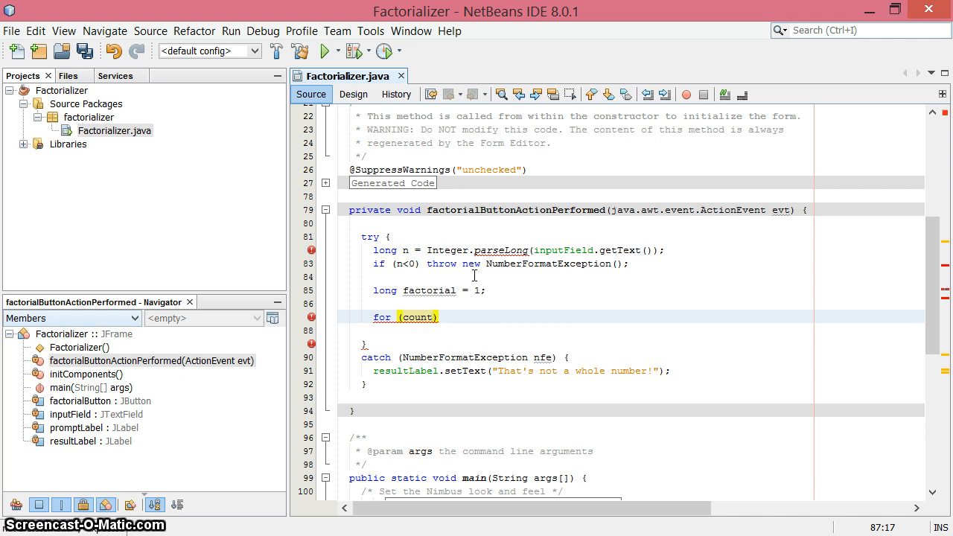
double_click(420, 317)
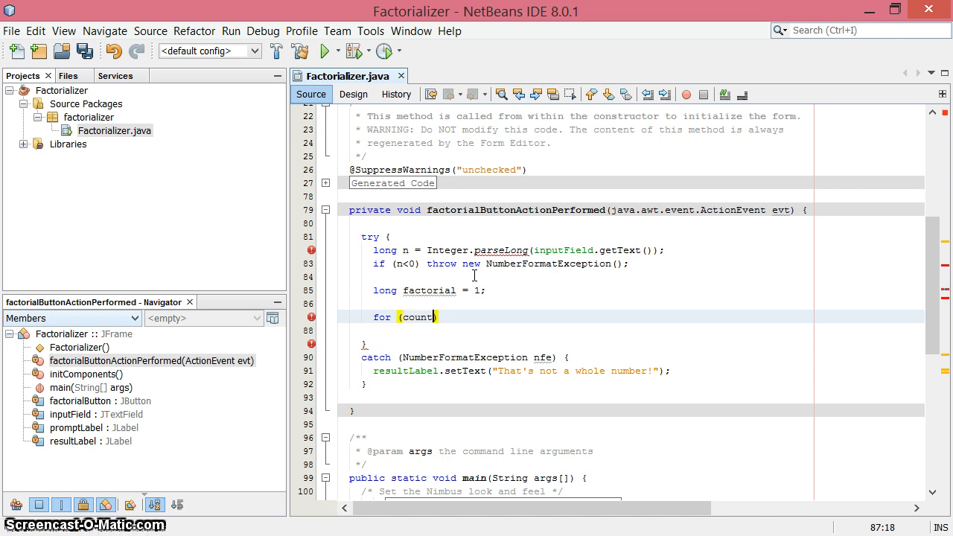
type("long")
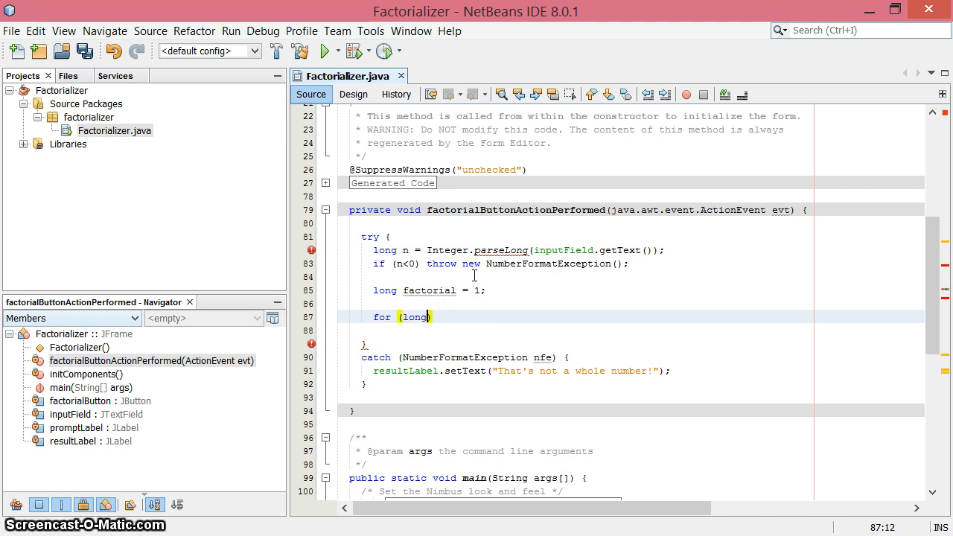
type("count =1;")
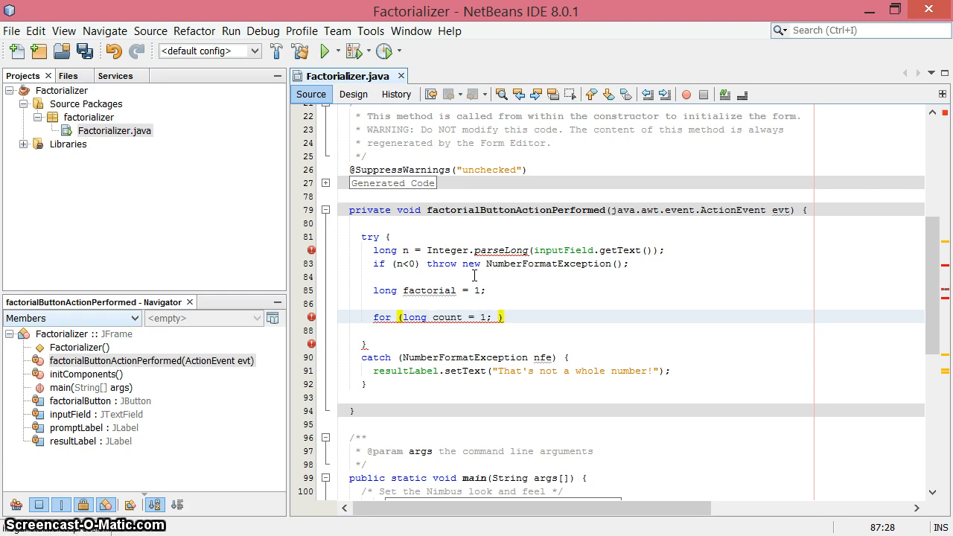
type("count")
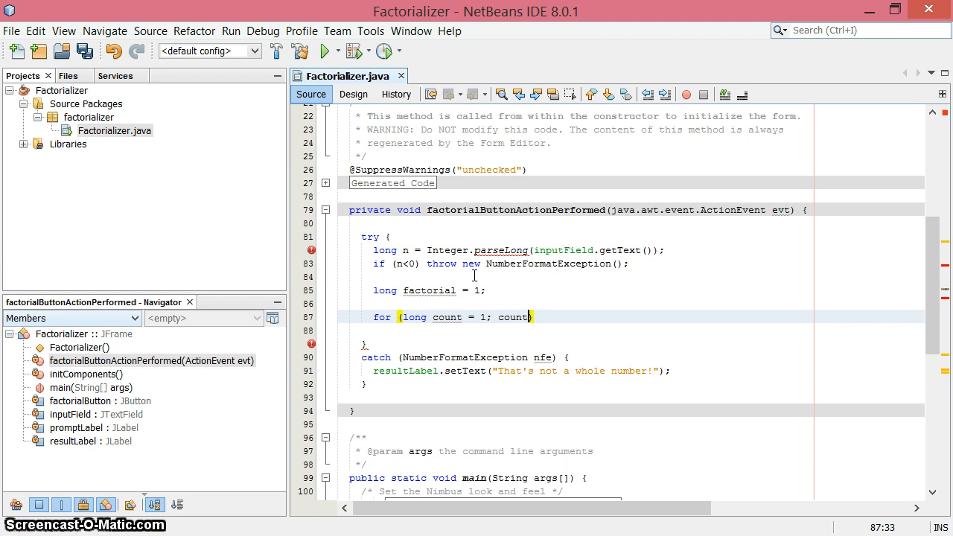
type("<=")
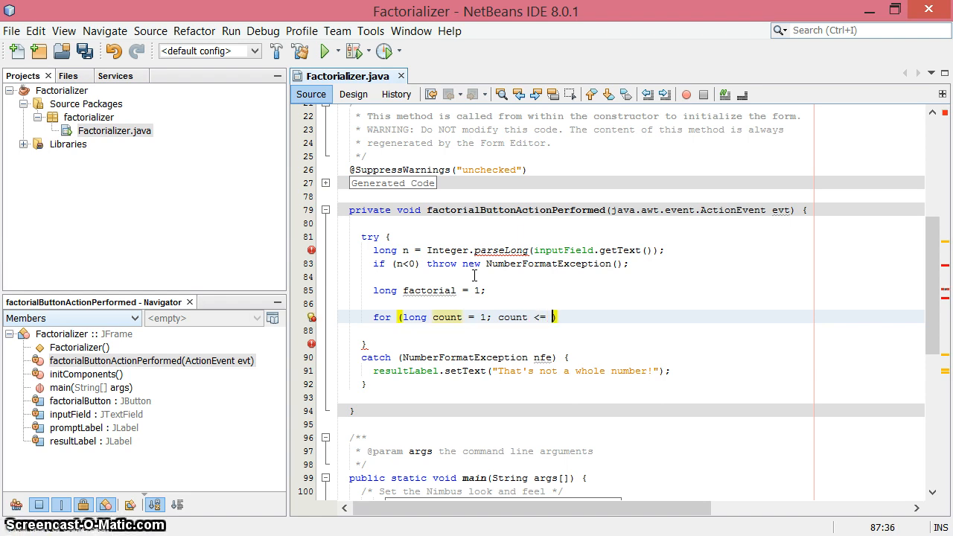
type("n;")
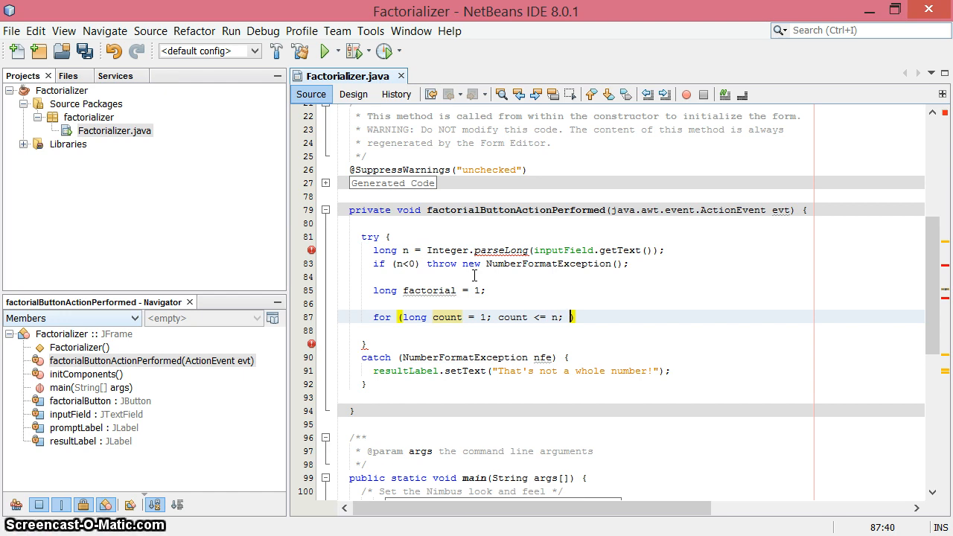
type("count")
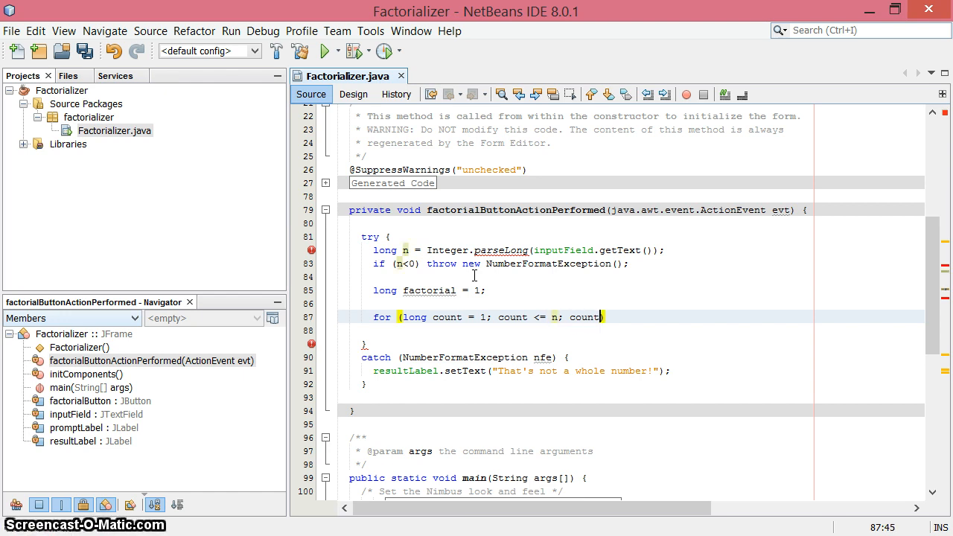
type("++")
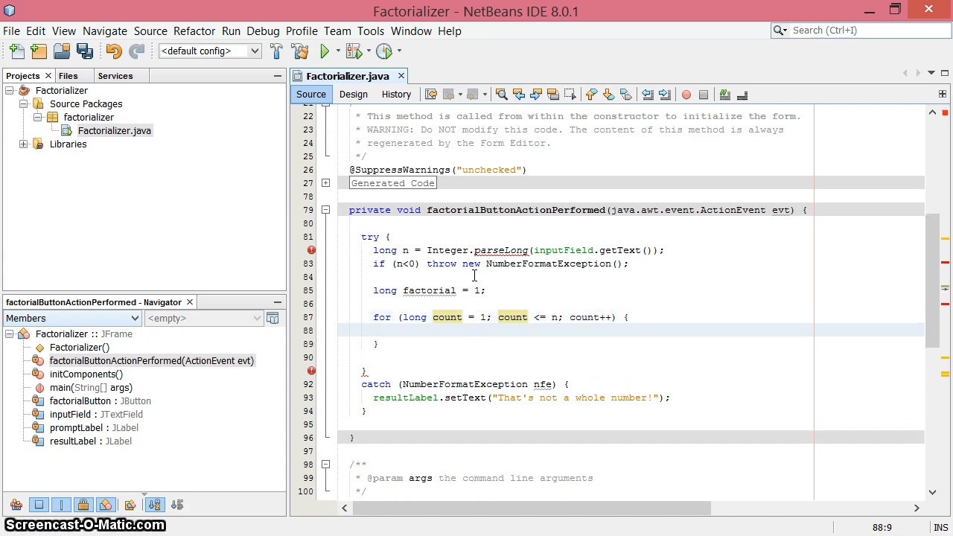
Make the loop body 'factorial = factorial * count;'.
type("fa")
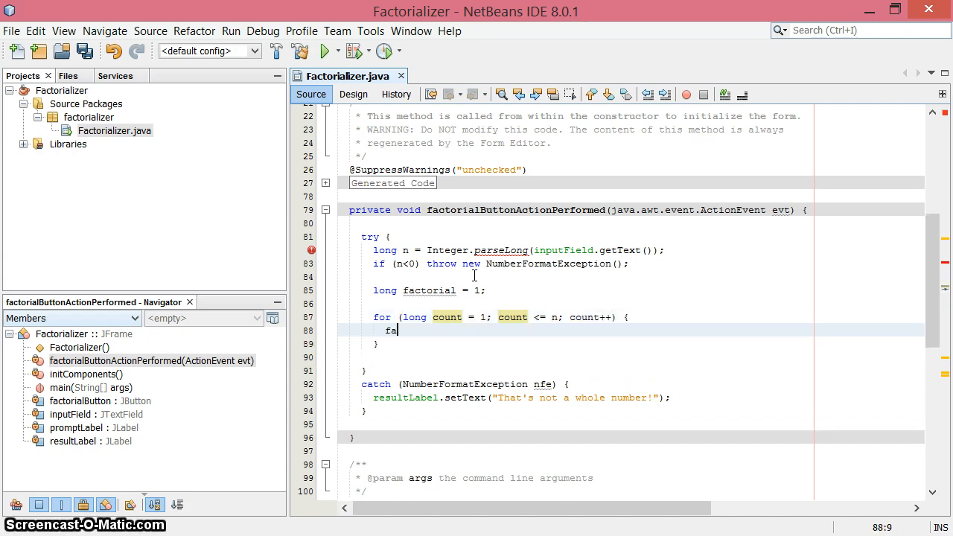
type("ctorial")
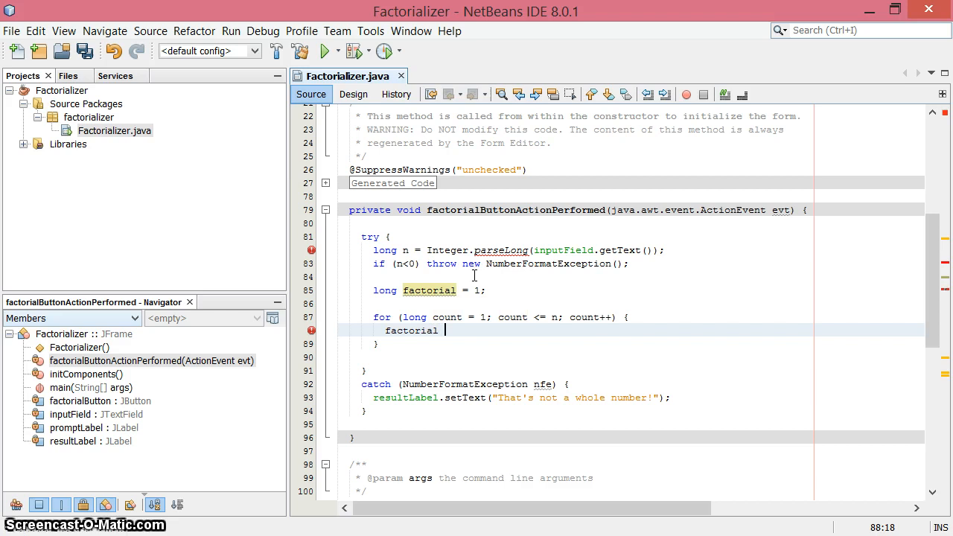
type("= facto")
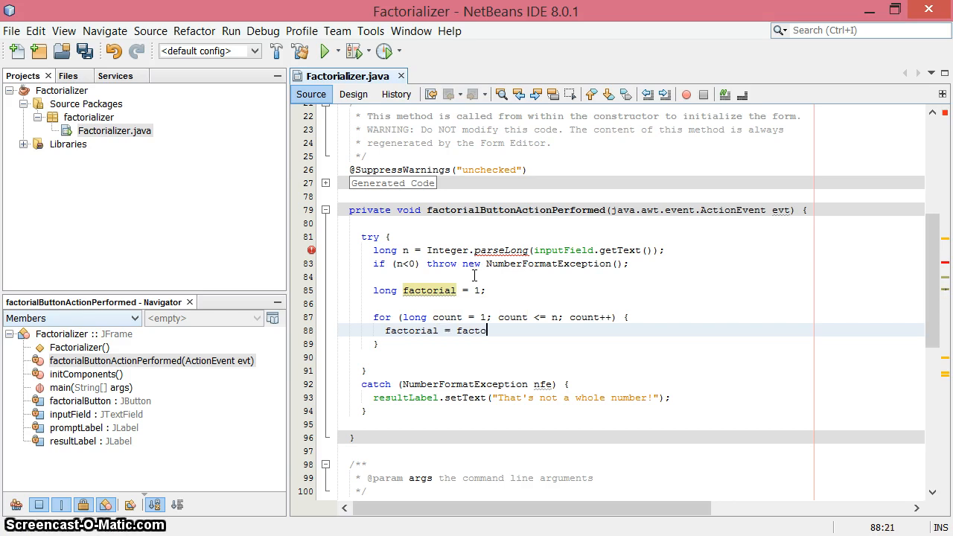
type("rial *")
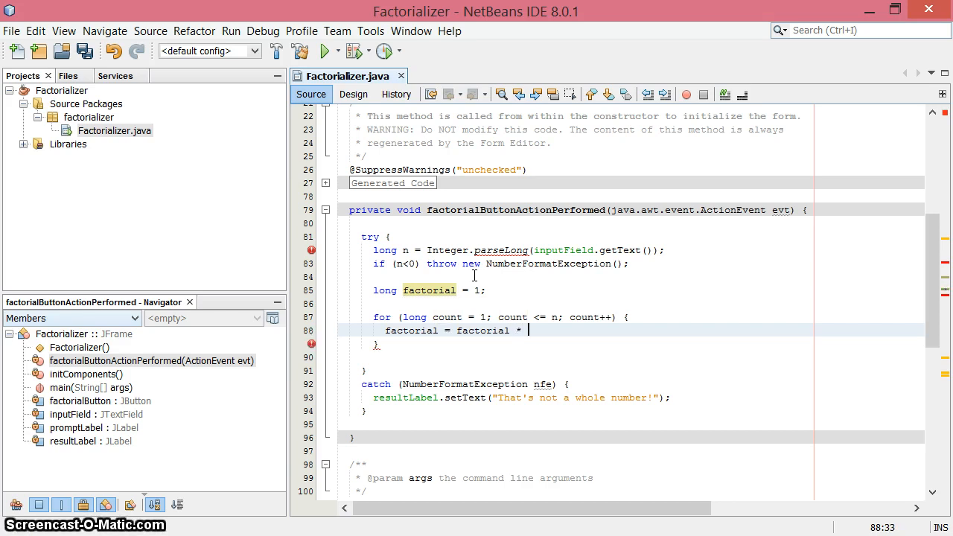
type("count;")
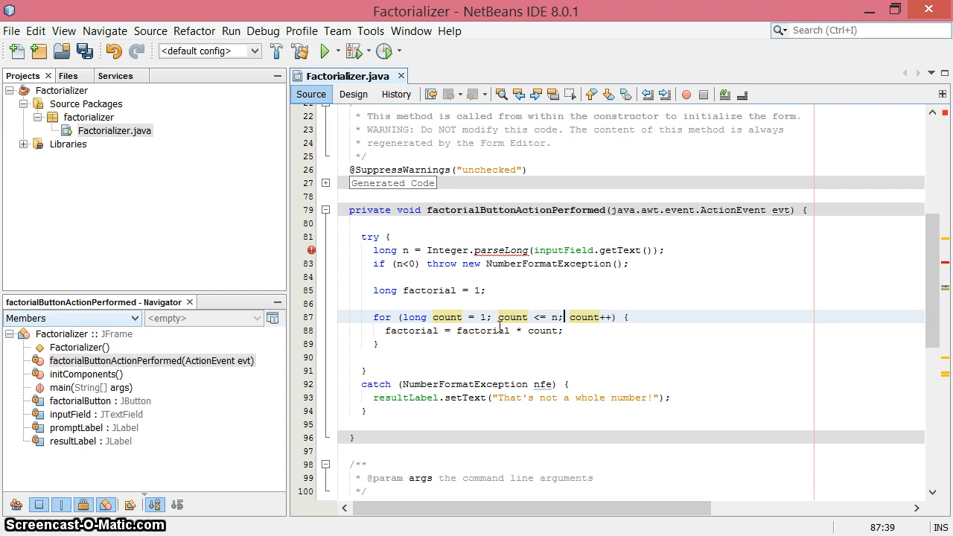
mouse_move(554, 334)
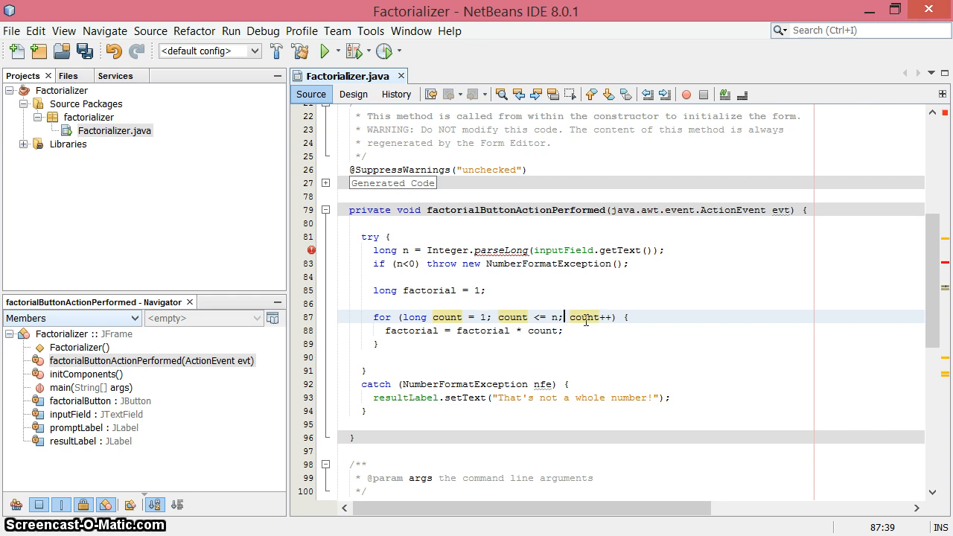
mouse_move(527, 311)
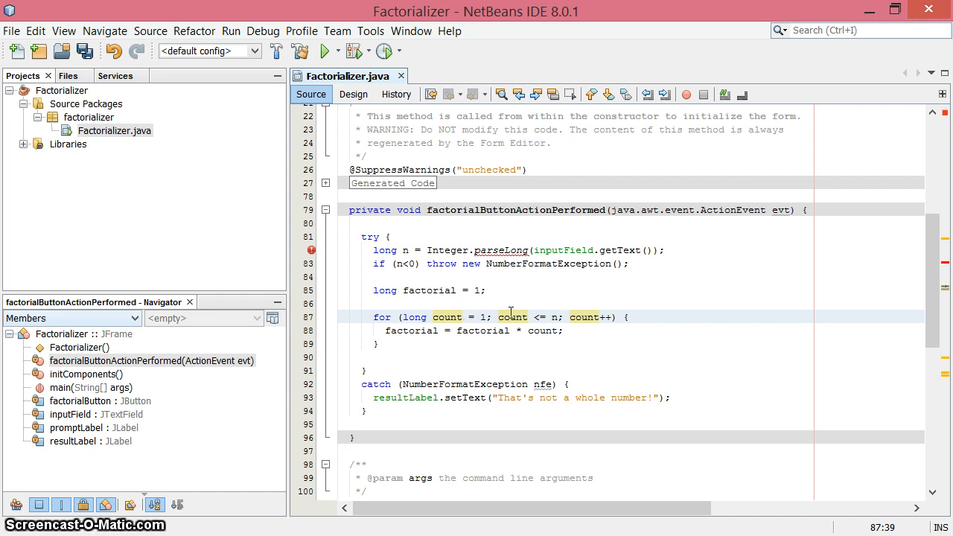
left_click(563, 316)
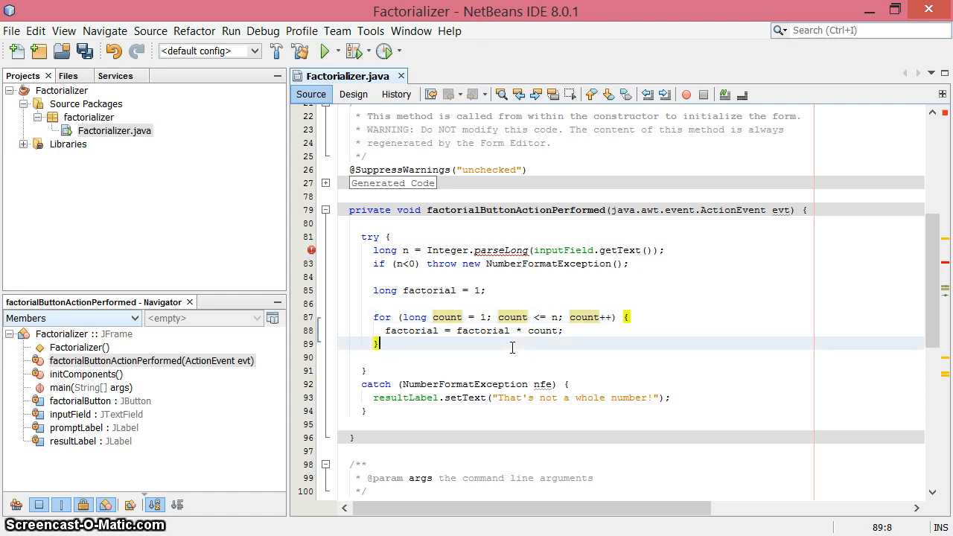
After the loop, set resultLabel's text to n + " is " + factorial.
type("resu")
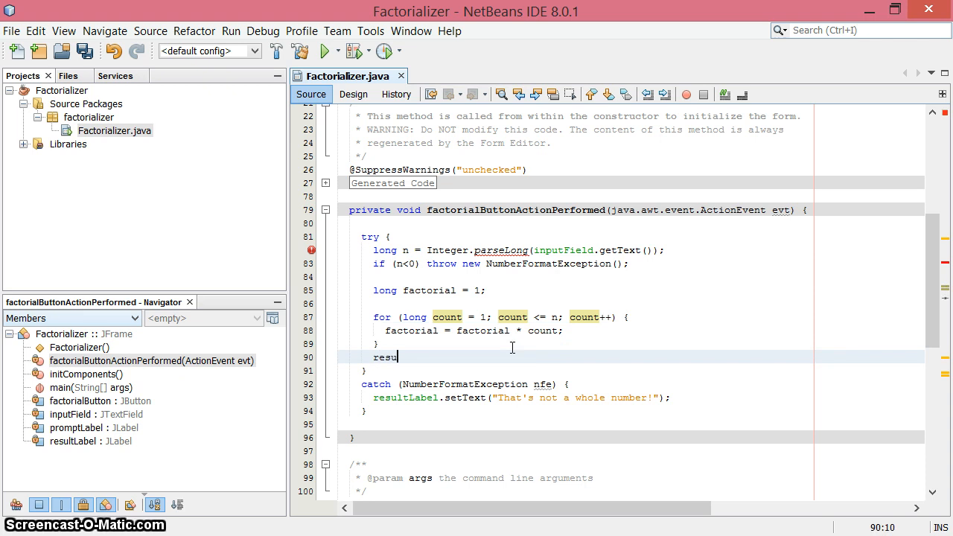
type("ltLabel.setText(n+\"!")
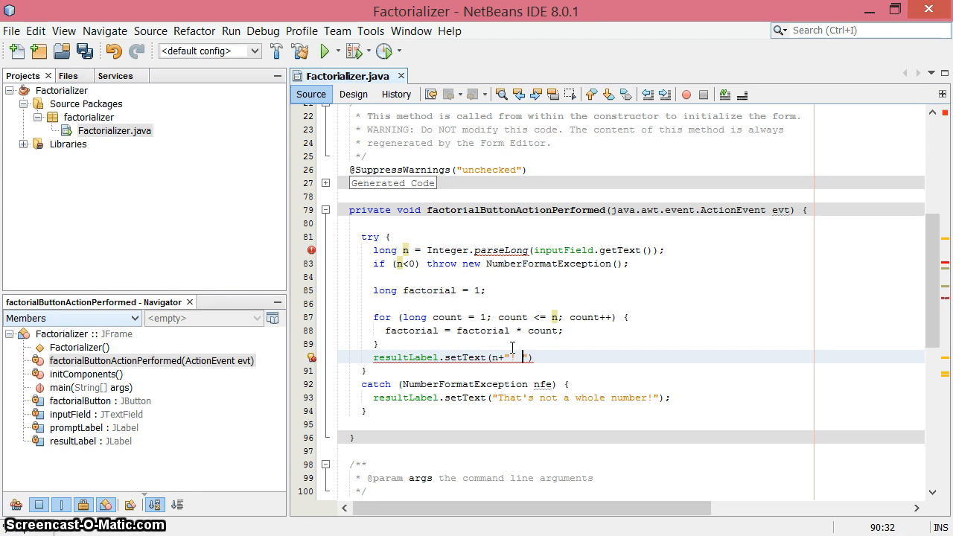
type("is")
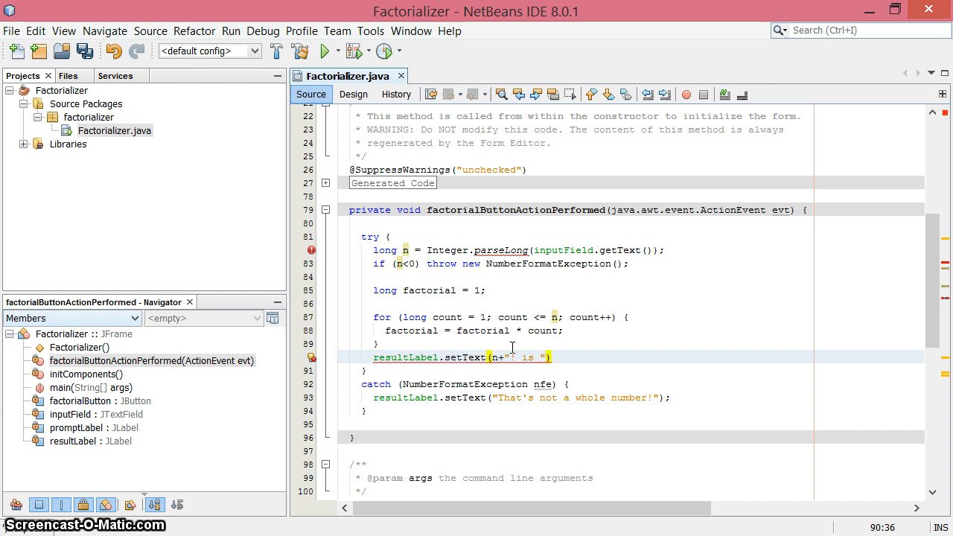
type("+factorial")
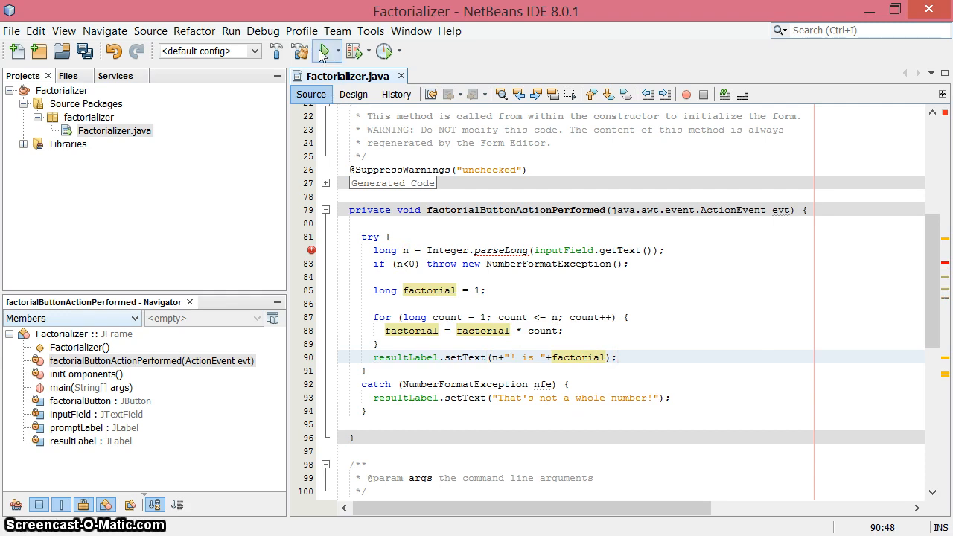
Run with factorializer.Factorializer as main class and cancel on the compile-errors dialog.
left_click(325, 50)
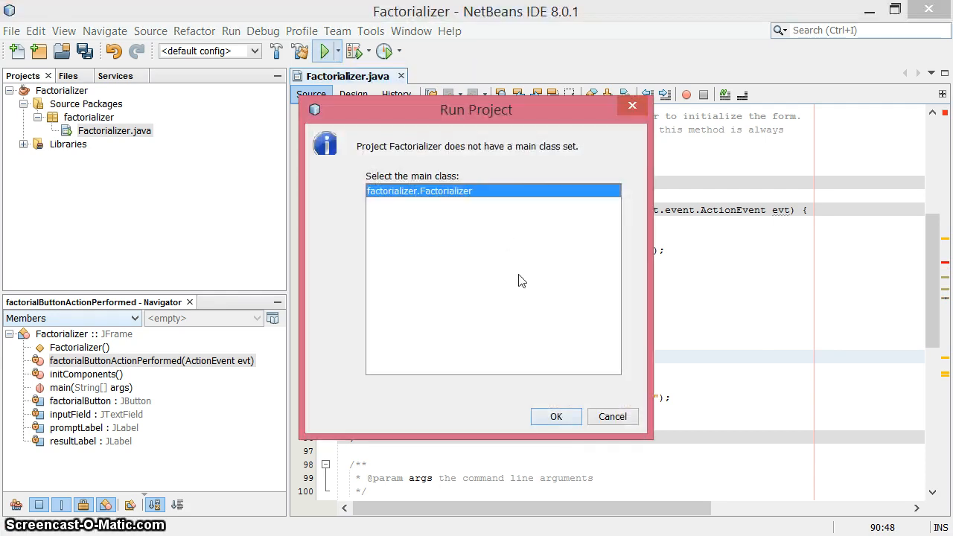
left_click(556, 417)
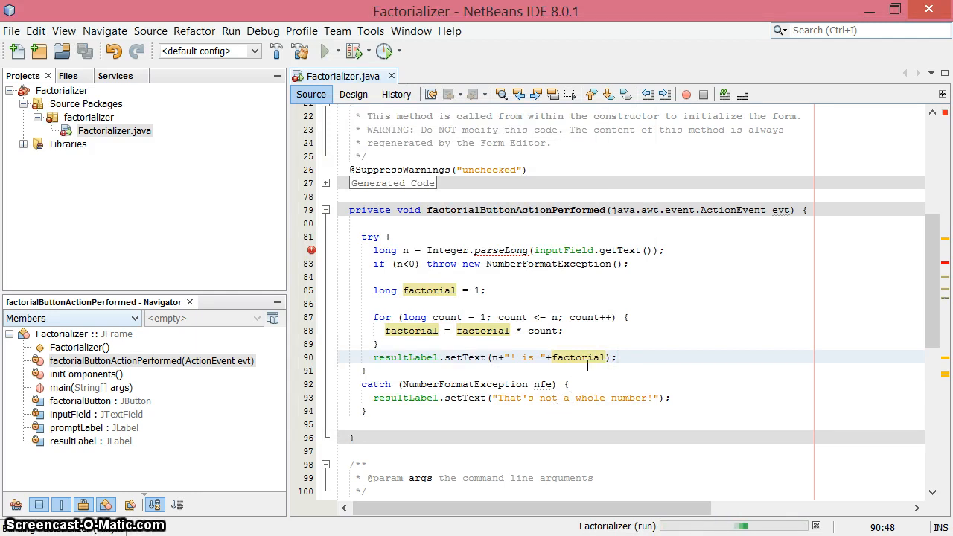
left_click(325, 51)
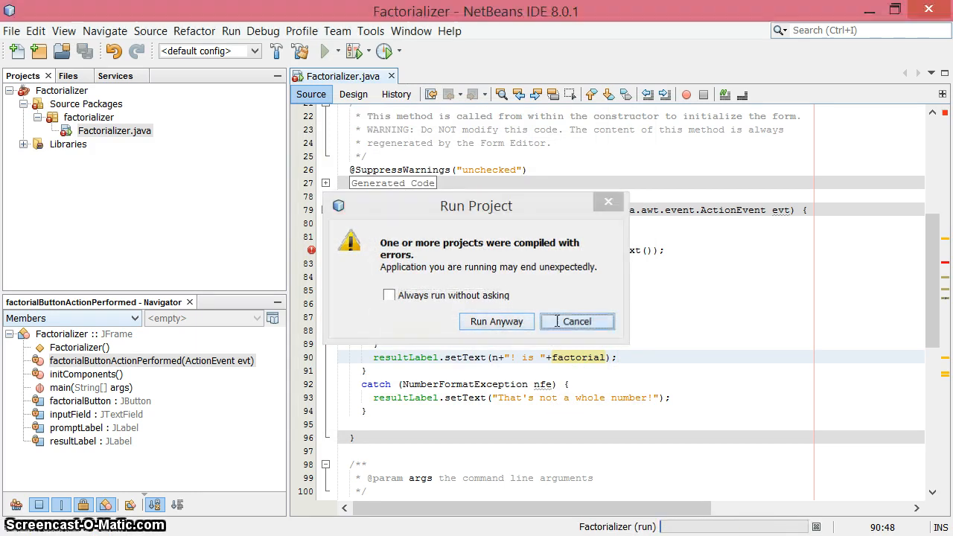
left_click(578, 322)
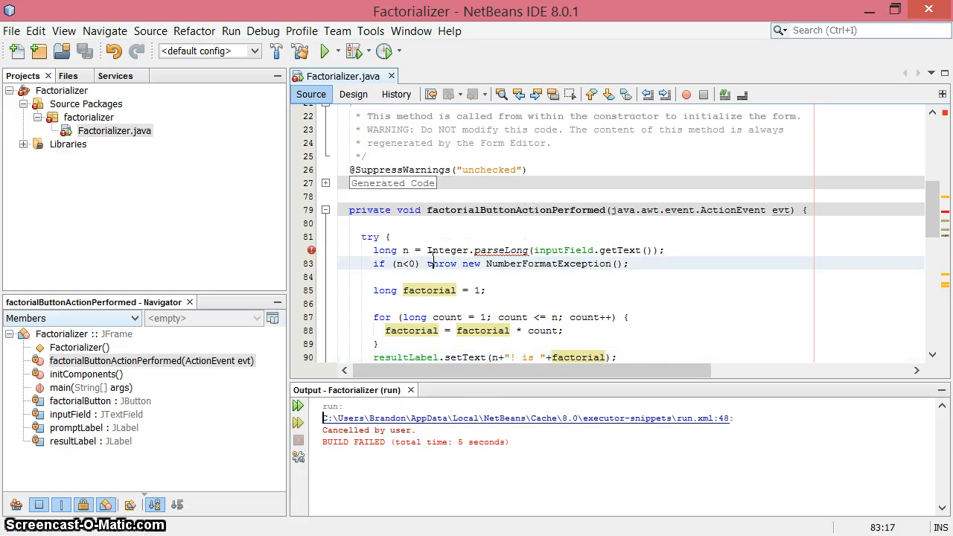
Correct the parsing call to Long.parseLong and run the Factorializer again.
type("Long")
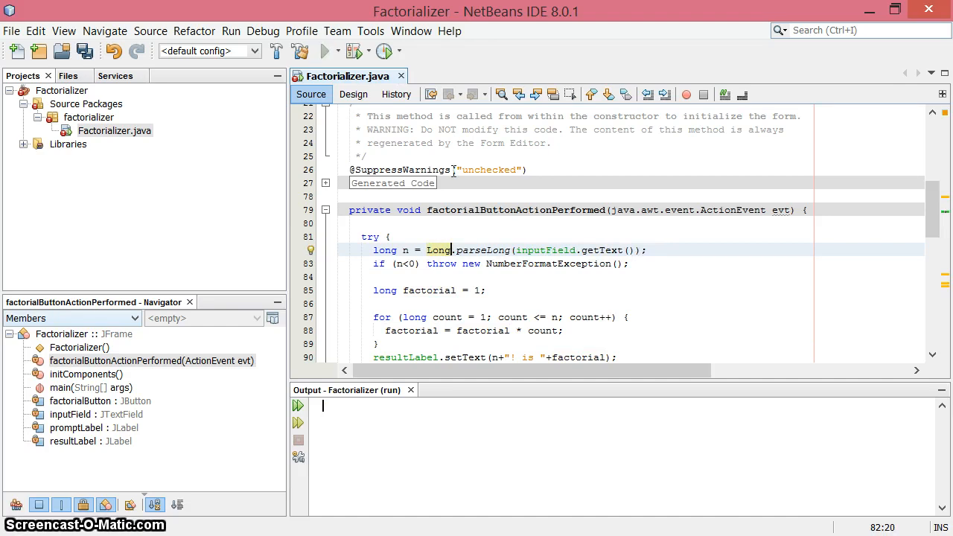
left_click(324, 51)
type("5")
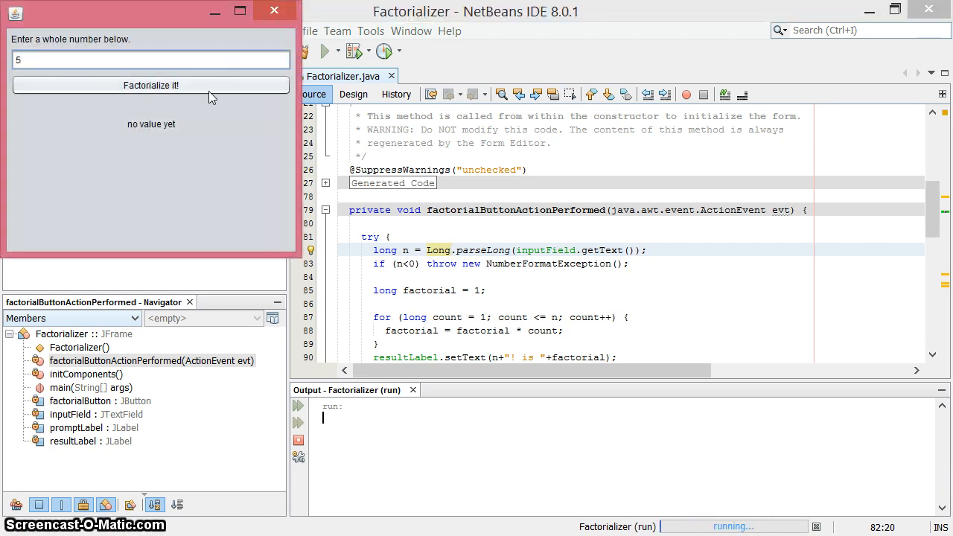
Factorialize 5, 1, 8 and 0, then try -1 and Bob, which are rejected.
left_click(151, 85)
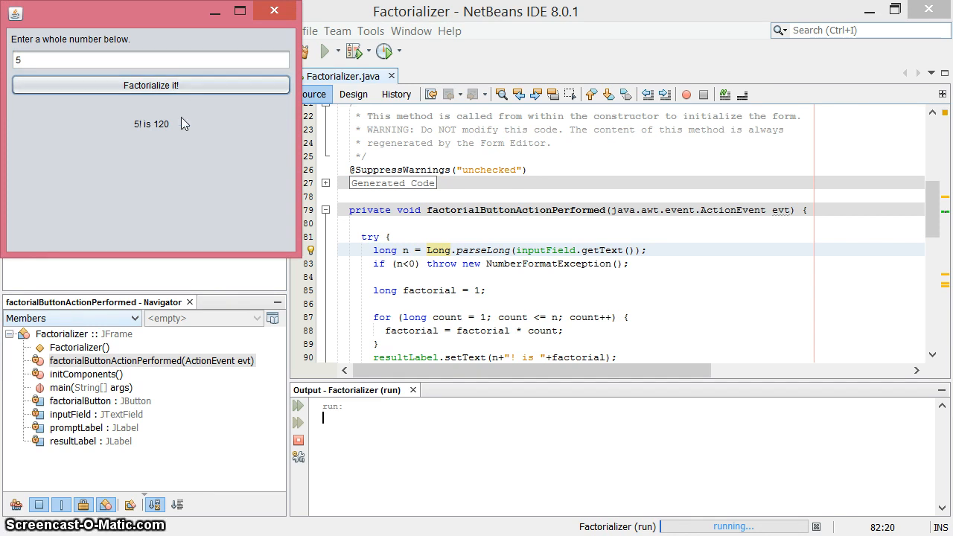
type("1")
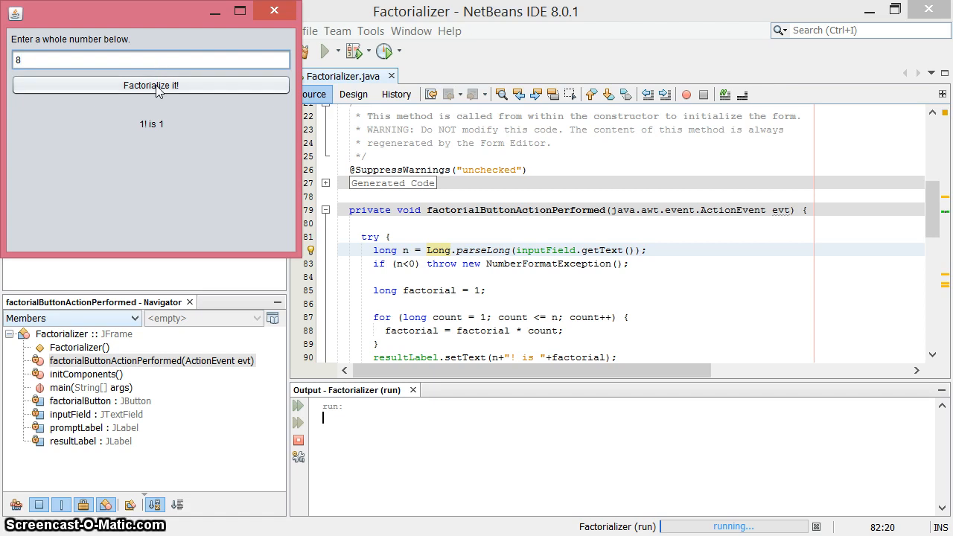
left_click(151, 85)
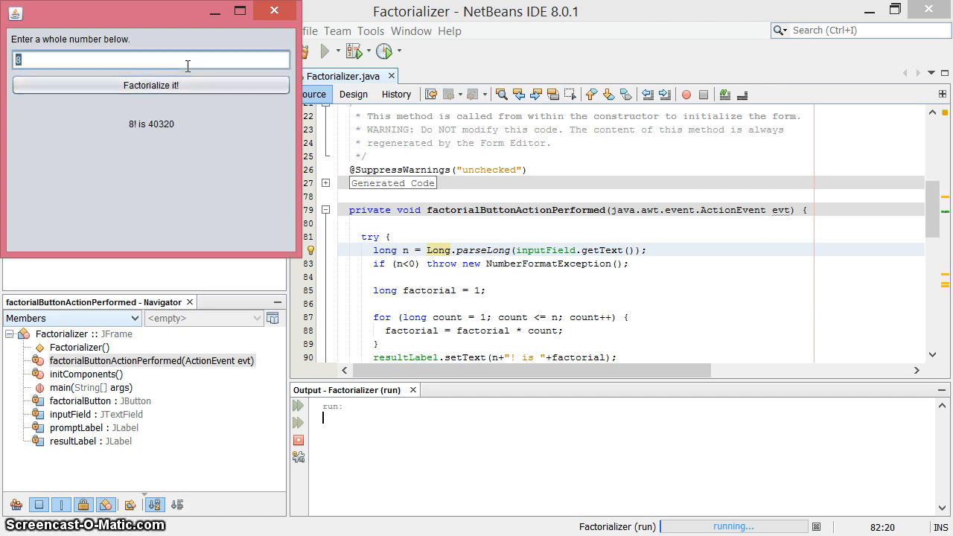
left_click(151, 85)
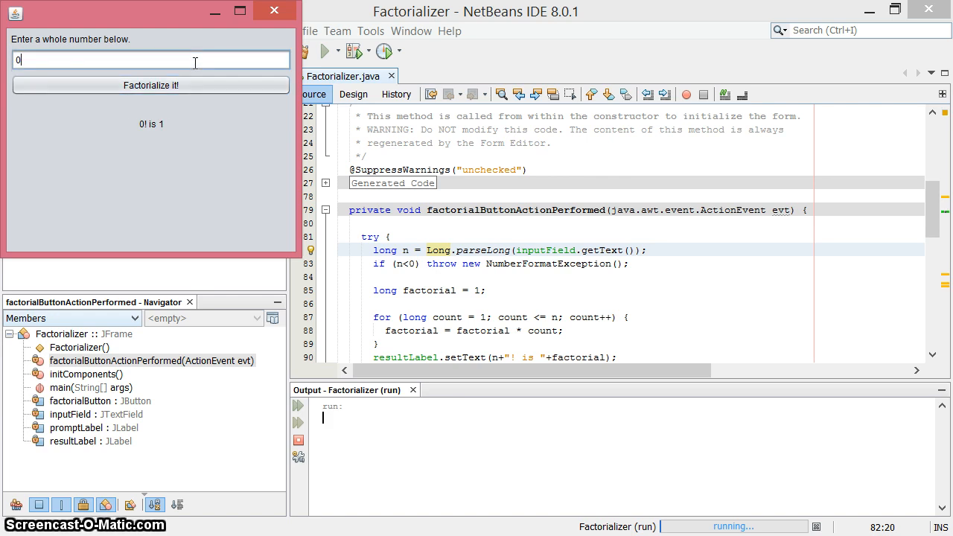
type("-1")
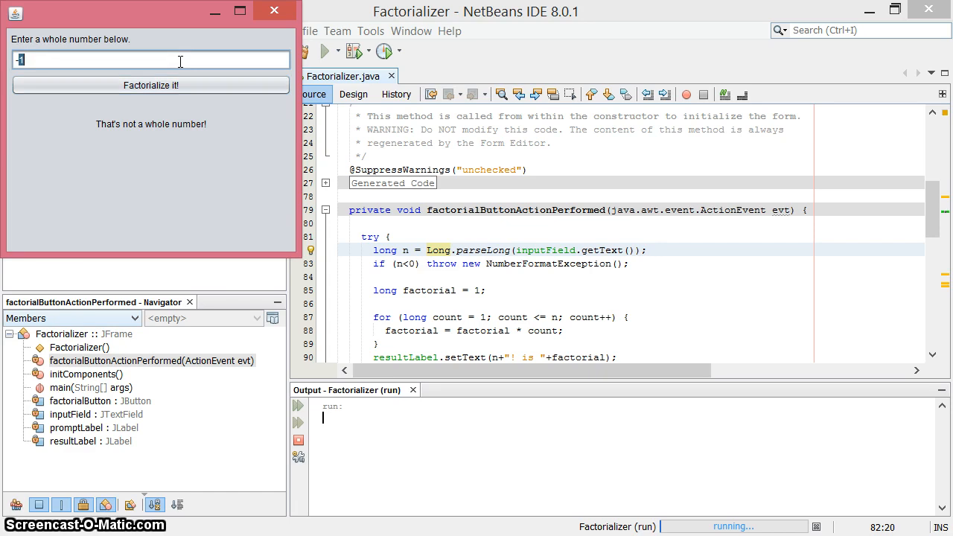
type("Bob")
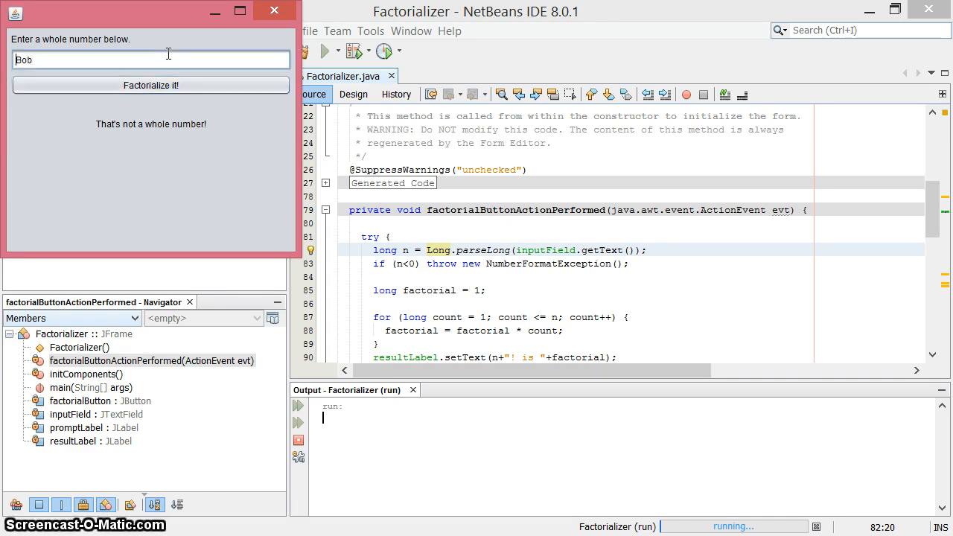
type("1")
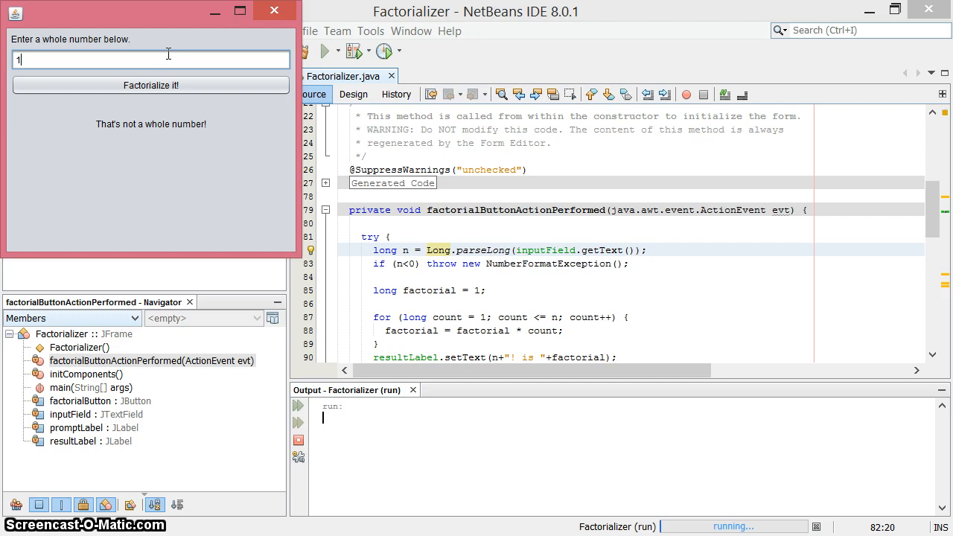
Factorialize 13, 20 and 25 and view their long results.
left_click(152, 84)
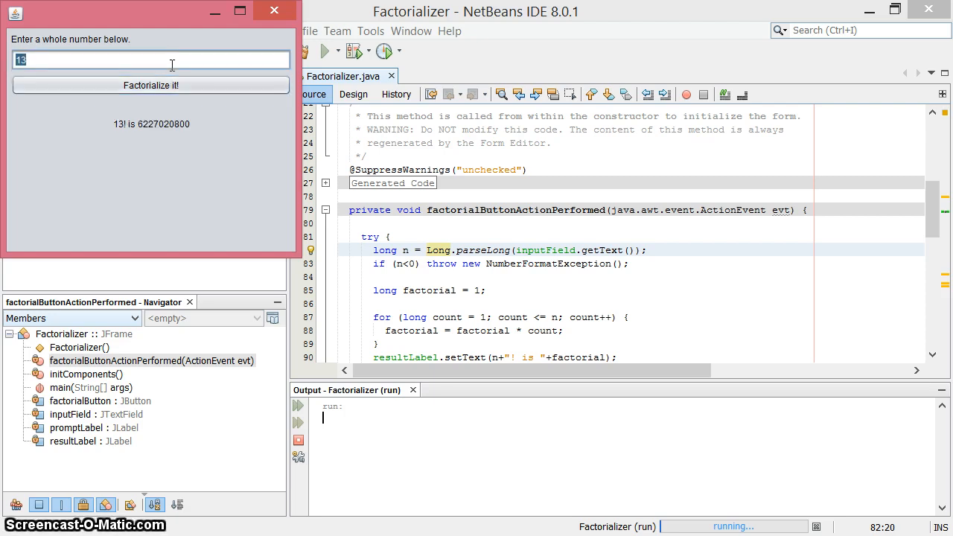
type("2")
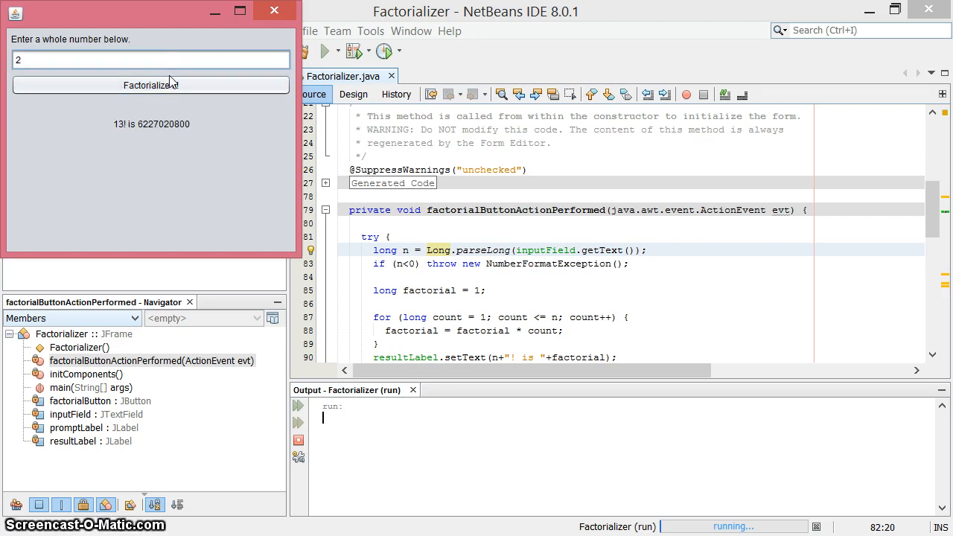
type("0")
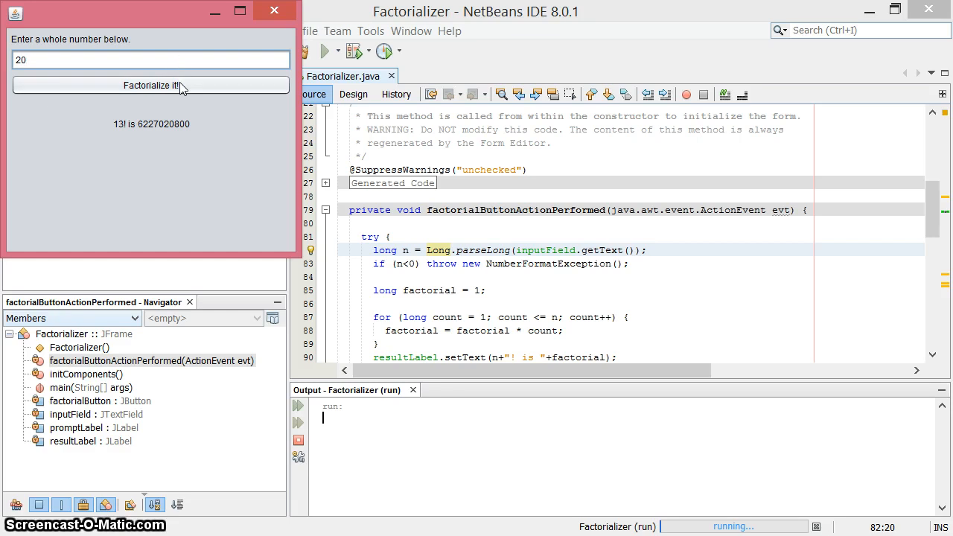
left_click(151, 84)
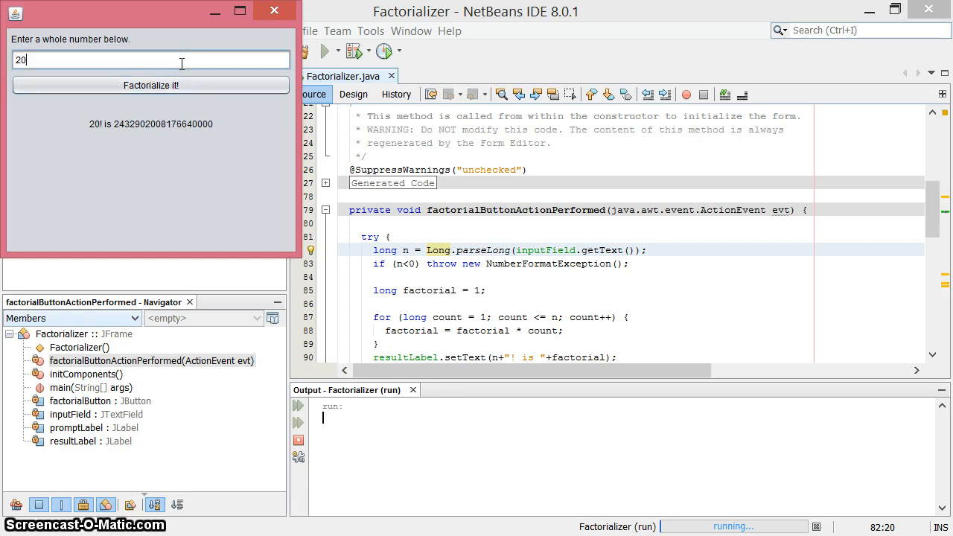
type("25")
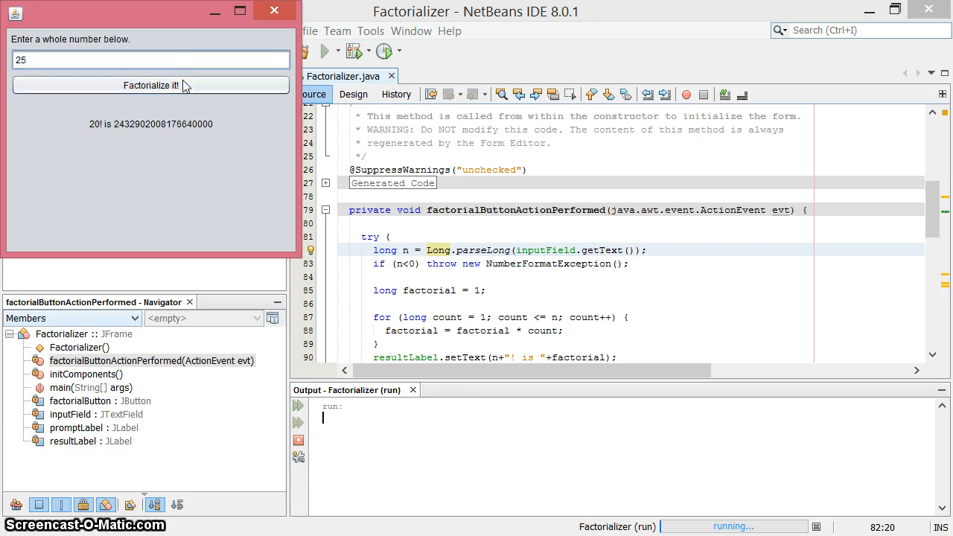
left_click(150, 85)
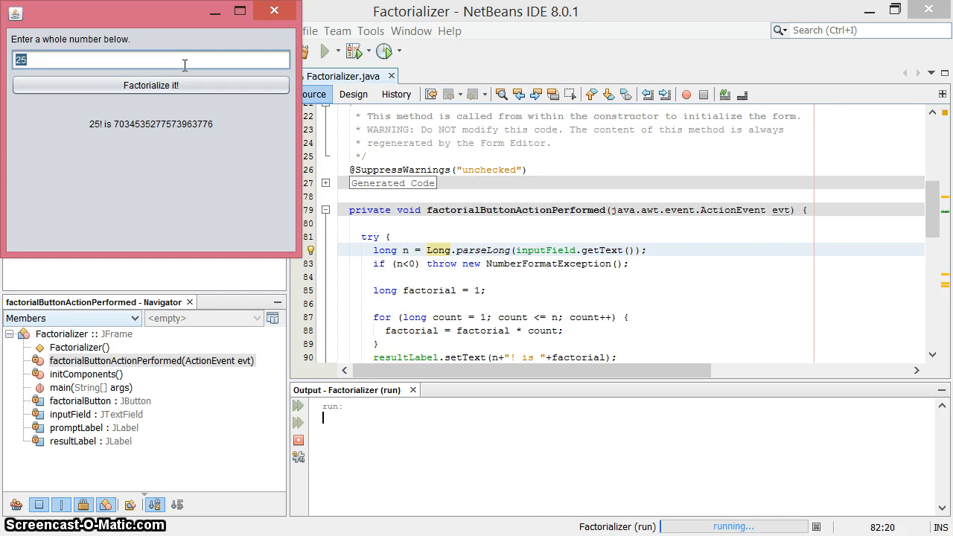
left_click(151, 85)
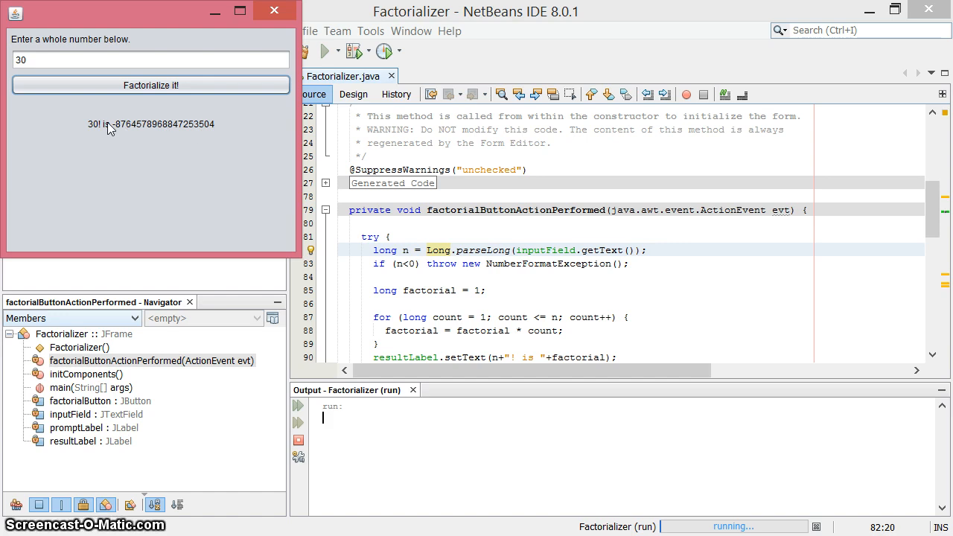
mouse_move(122, 135)
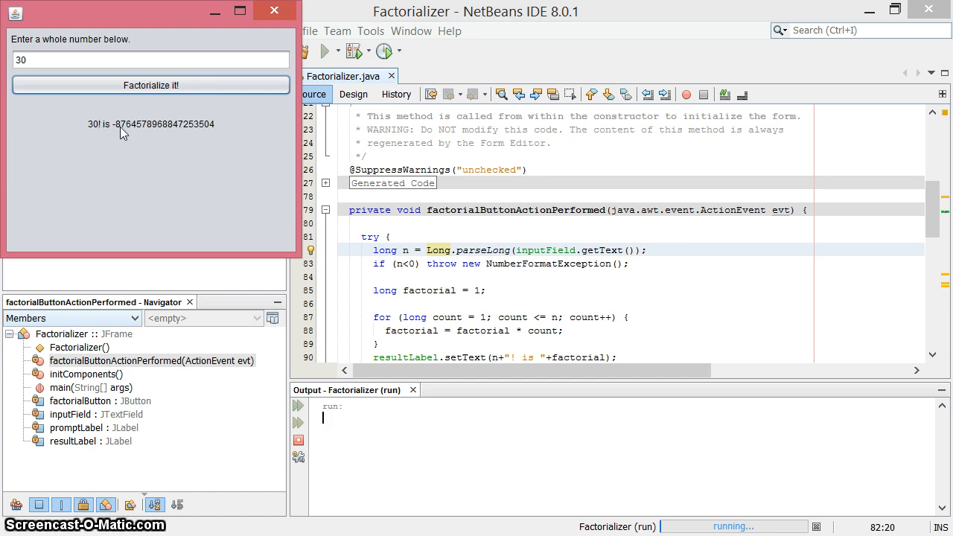
mouse_move(193, 127)
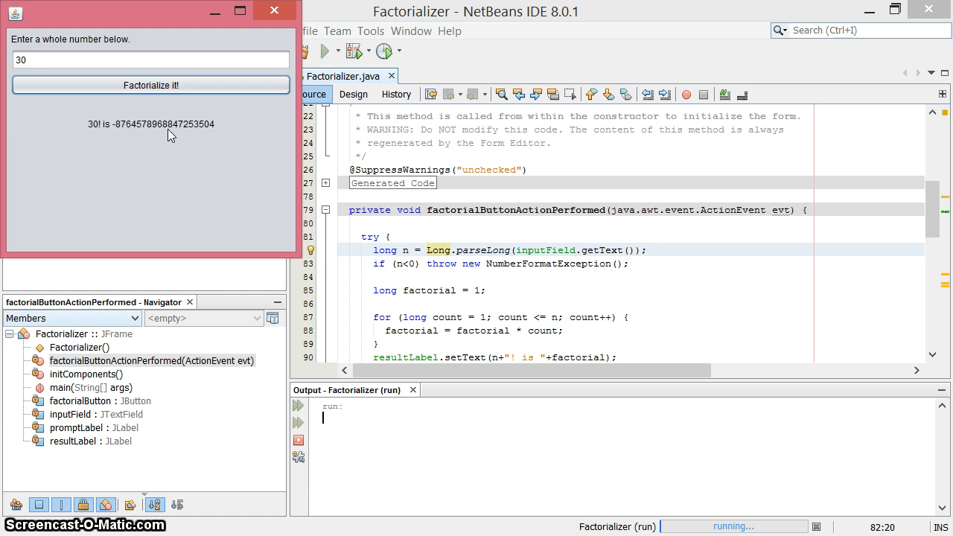
mouse_move(227, 134)
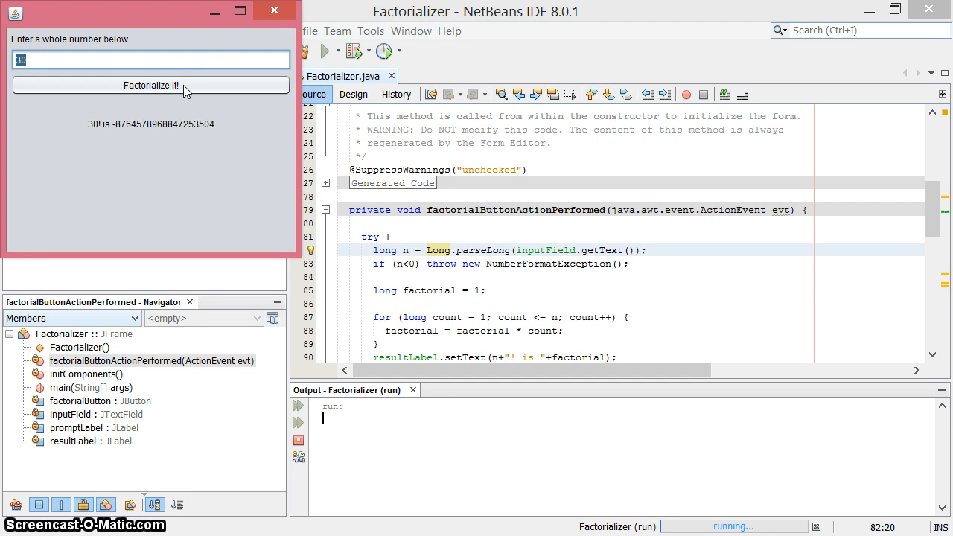
mouse_move(216, 113)
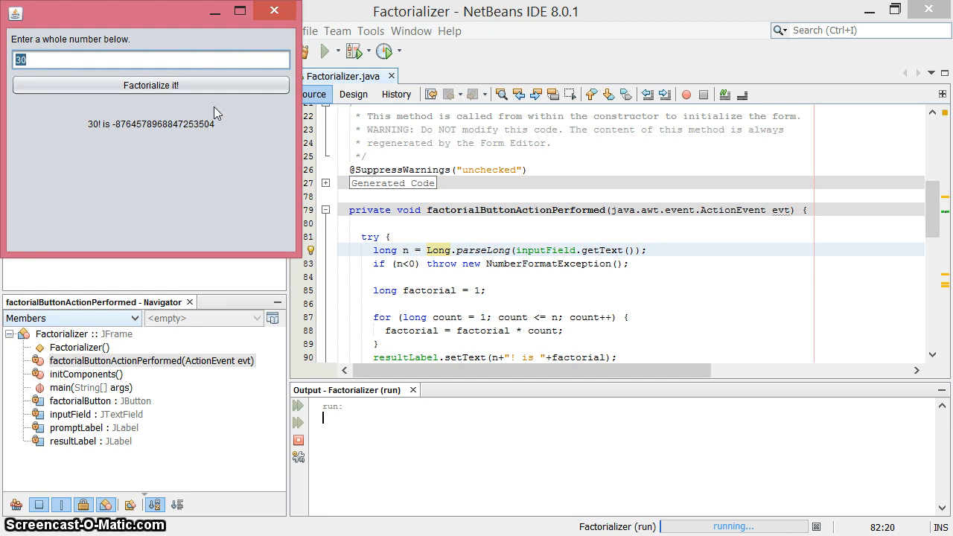
mouse_move(289, 334)
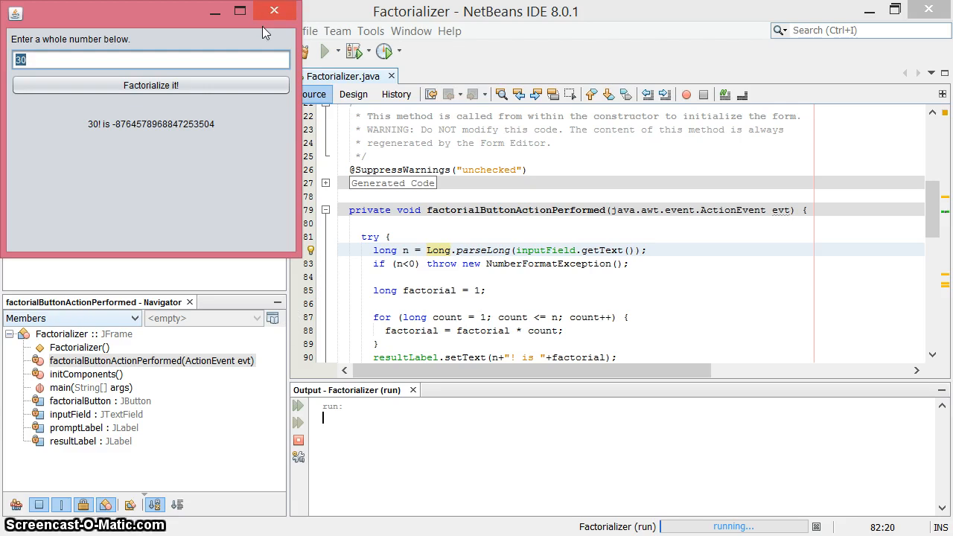
Close the Factorializer window and review the input-parsing line and multiplication loop.
left_click(274, 9)
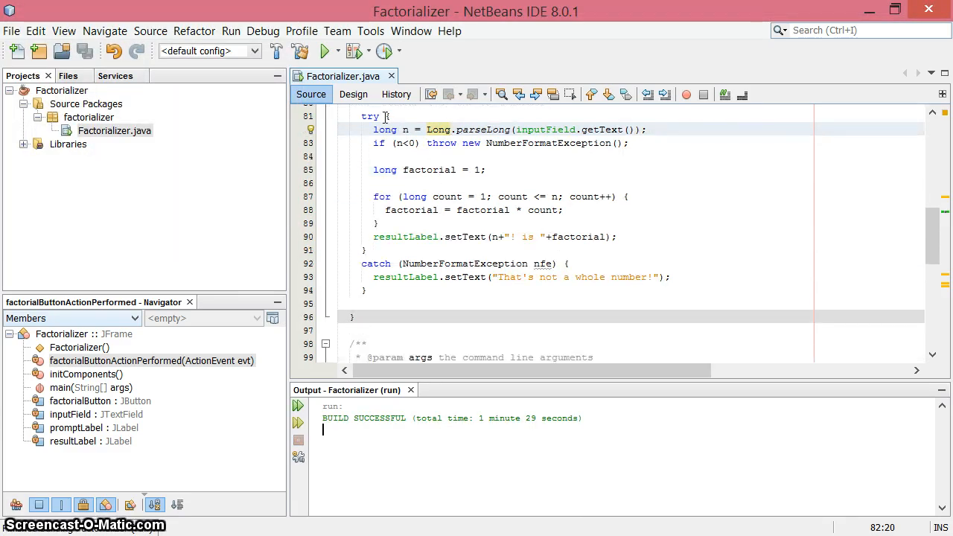
mouse_move(542, 263)
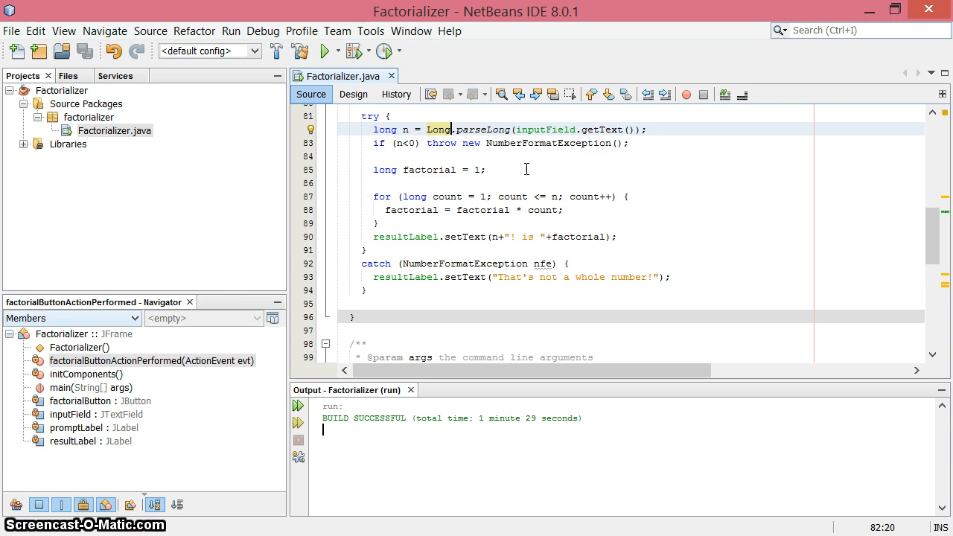
mouse_move(473, 160)
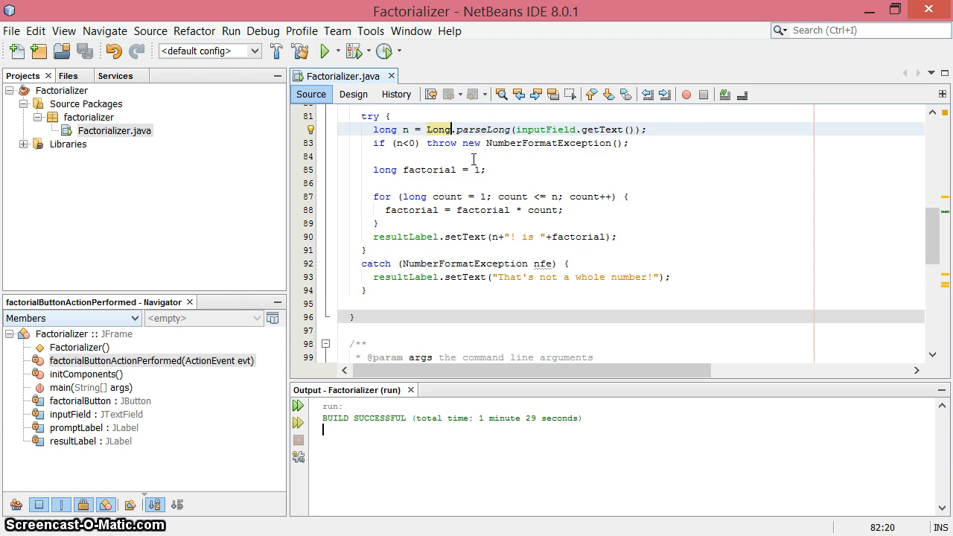
left_click(396, 143)
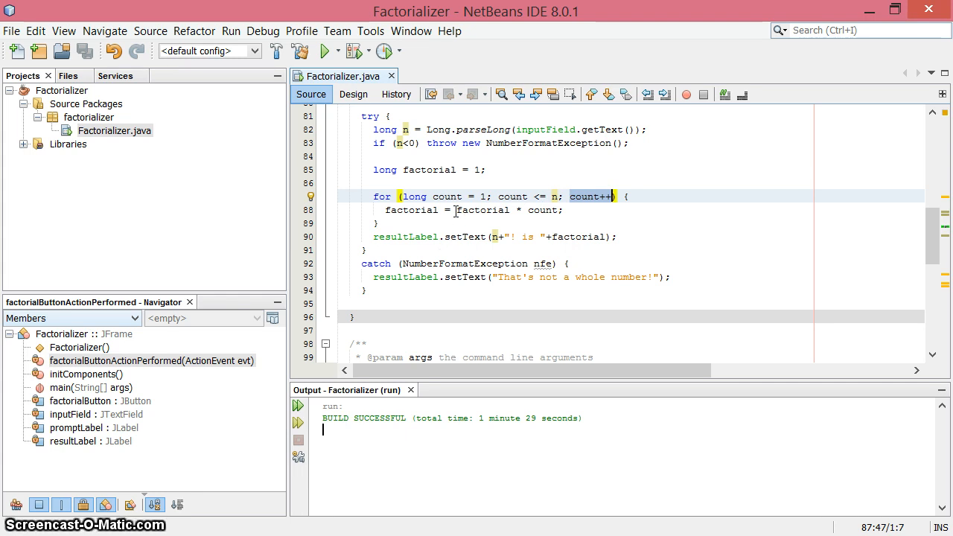
left_click(402, 128)
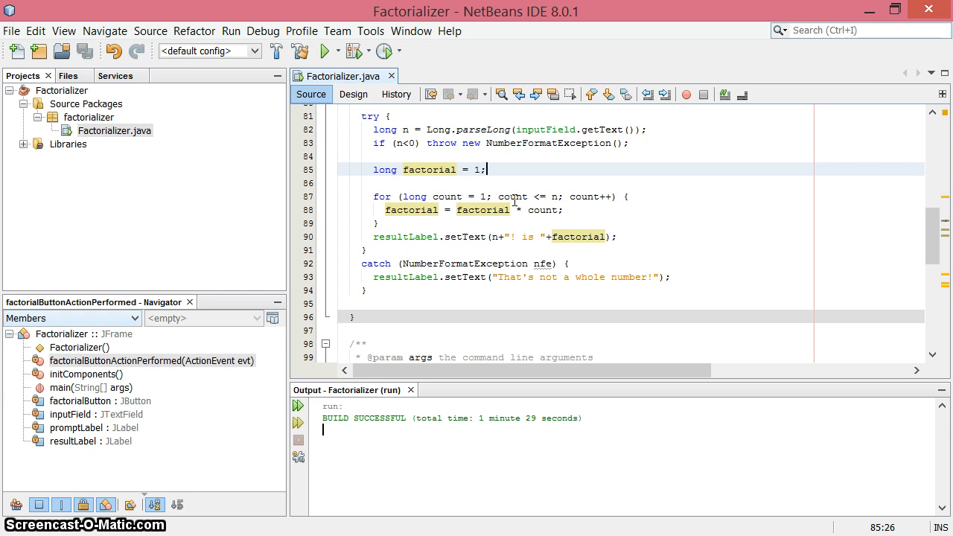
mouse_move(528, 295)
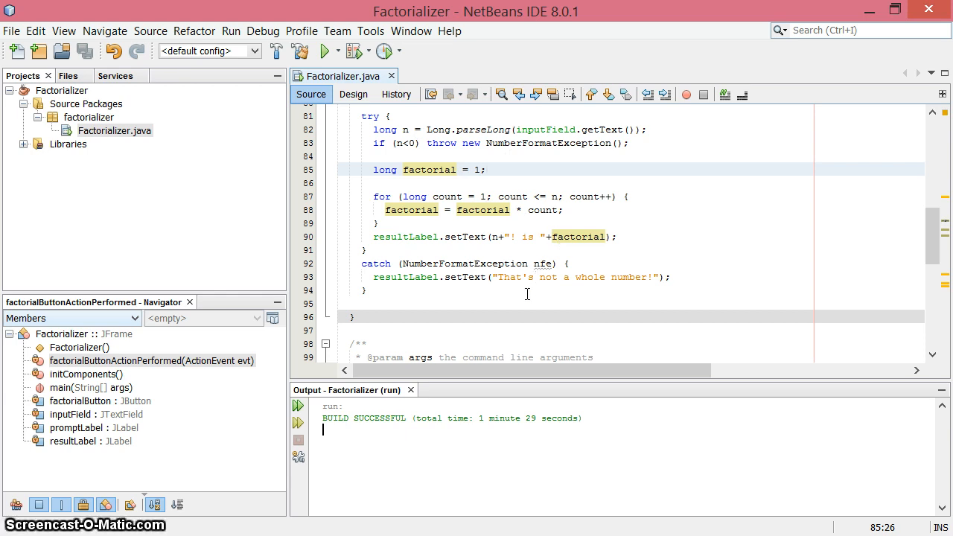
mouse_move(342, 489)
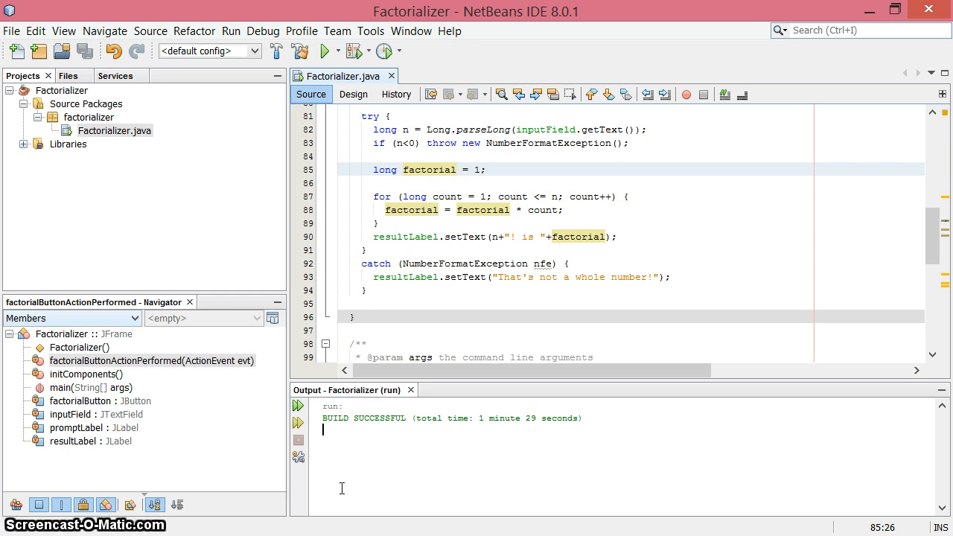